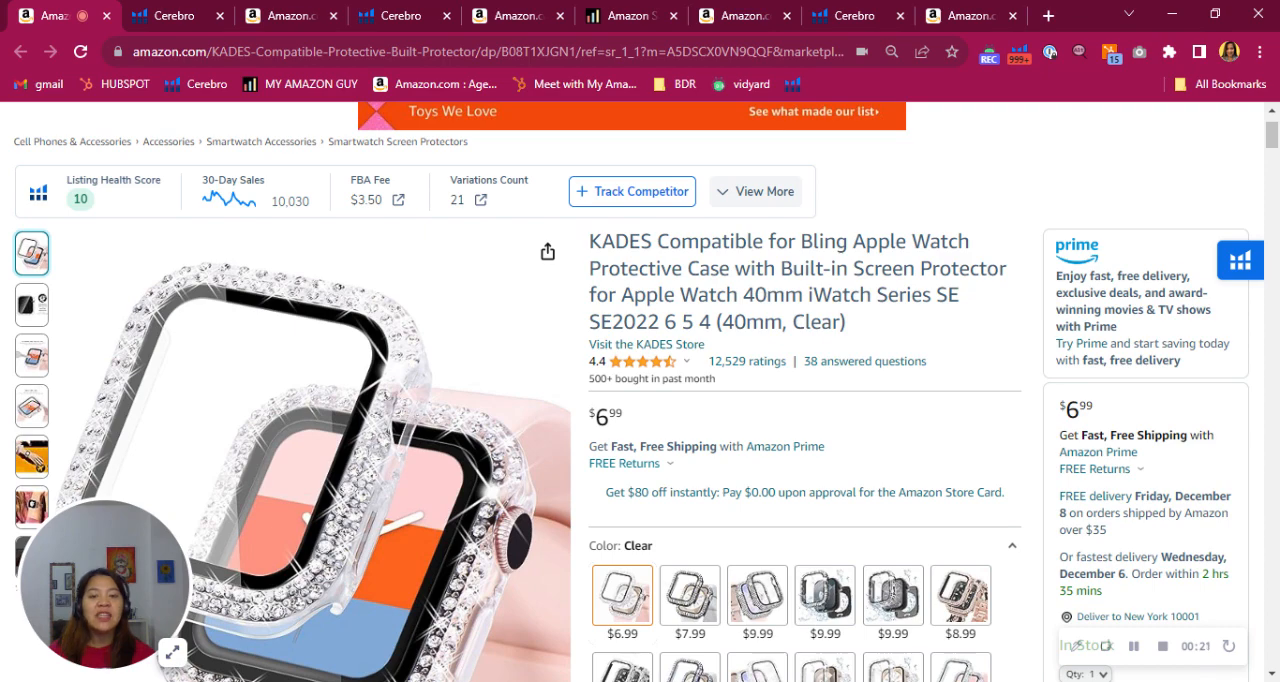
Bring up the Cerebro keyword summary for the KADES case: 3,516 total, 3,148 organic, 1,720 paid
{"action": "scroll", "scroll_direction": "down", "scroll_amount": 3}
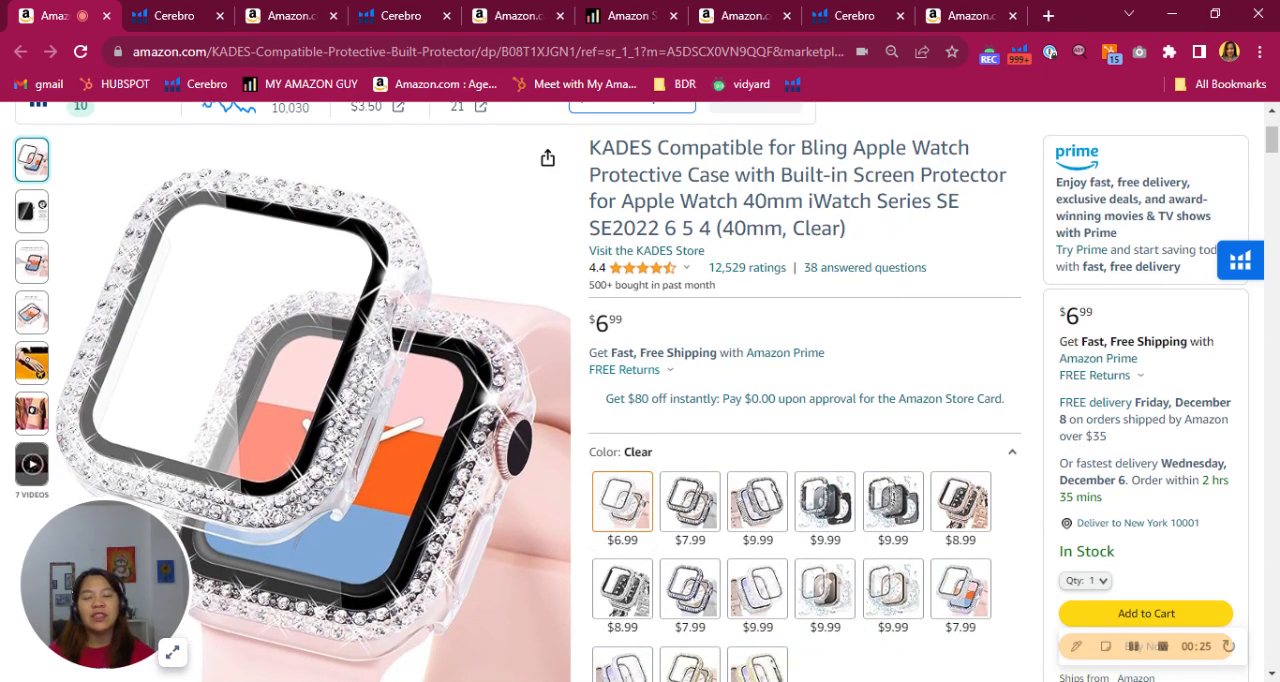
{"action": "scroll", "scroll_direction": "down", "scroll_amount": 3}
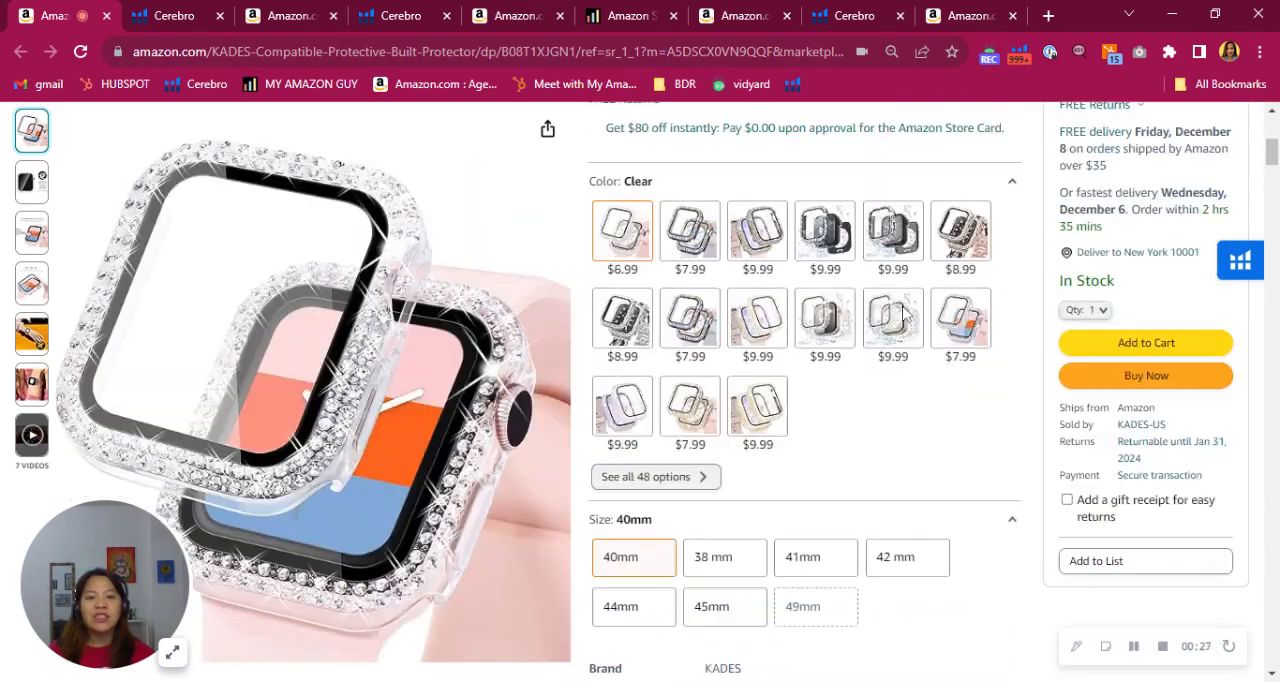
{"action": "left_click", "coordinate": [176, 16]}
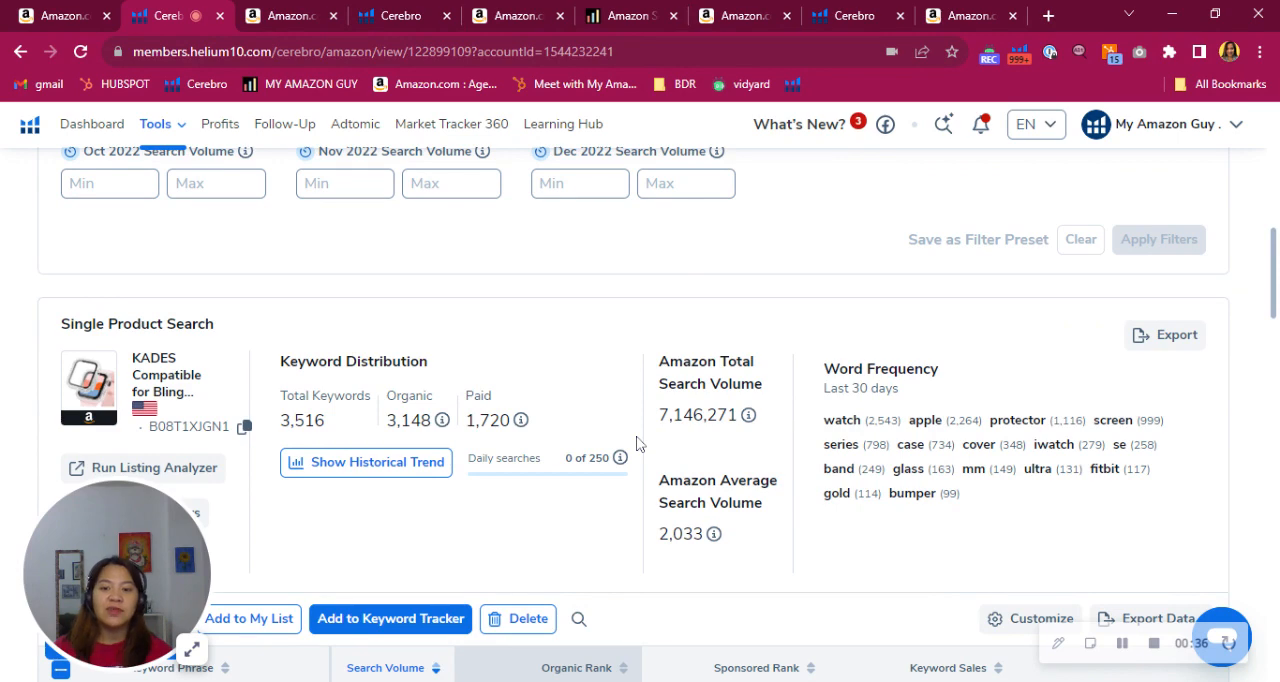
{"action": "mouse_move", "coordinate": [520, 354]}
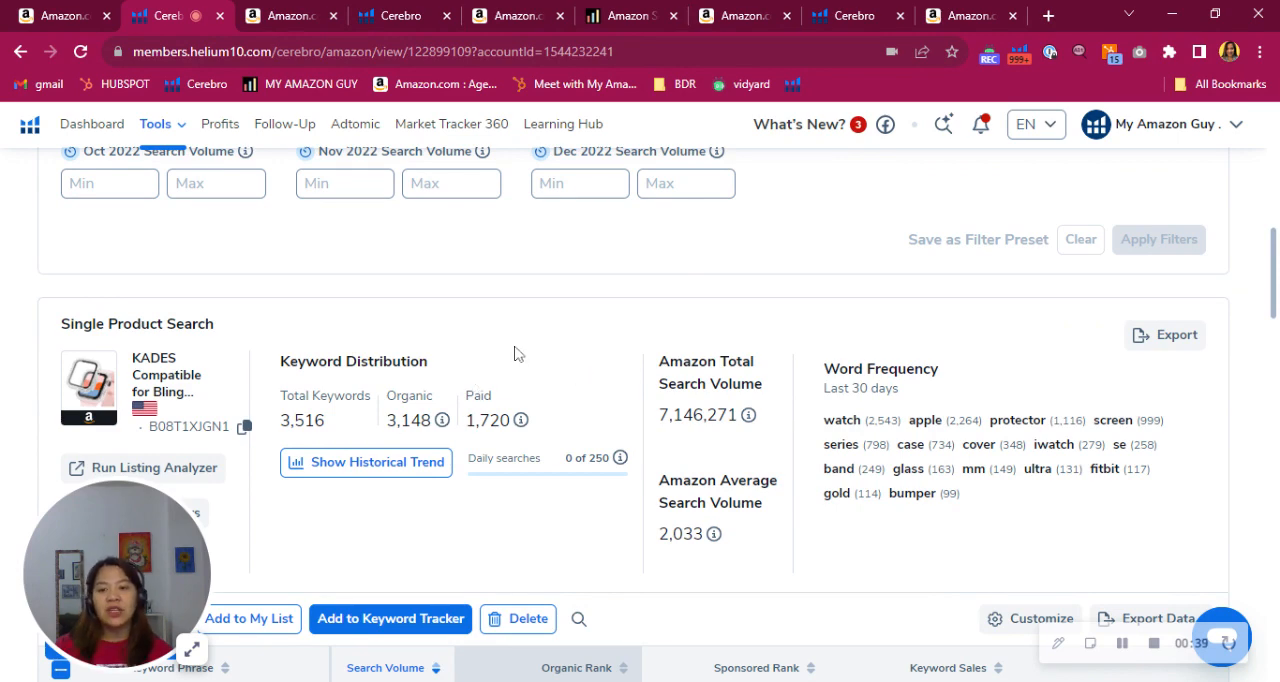
{"action": "scroll", "scroll_direction": "down", "scroll_amount": 3}
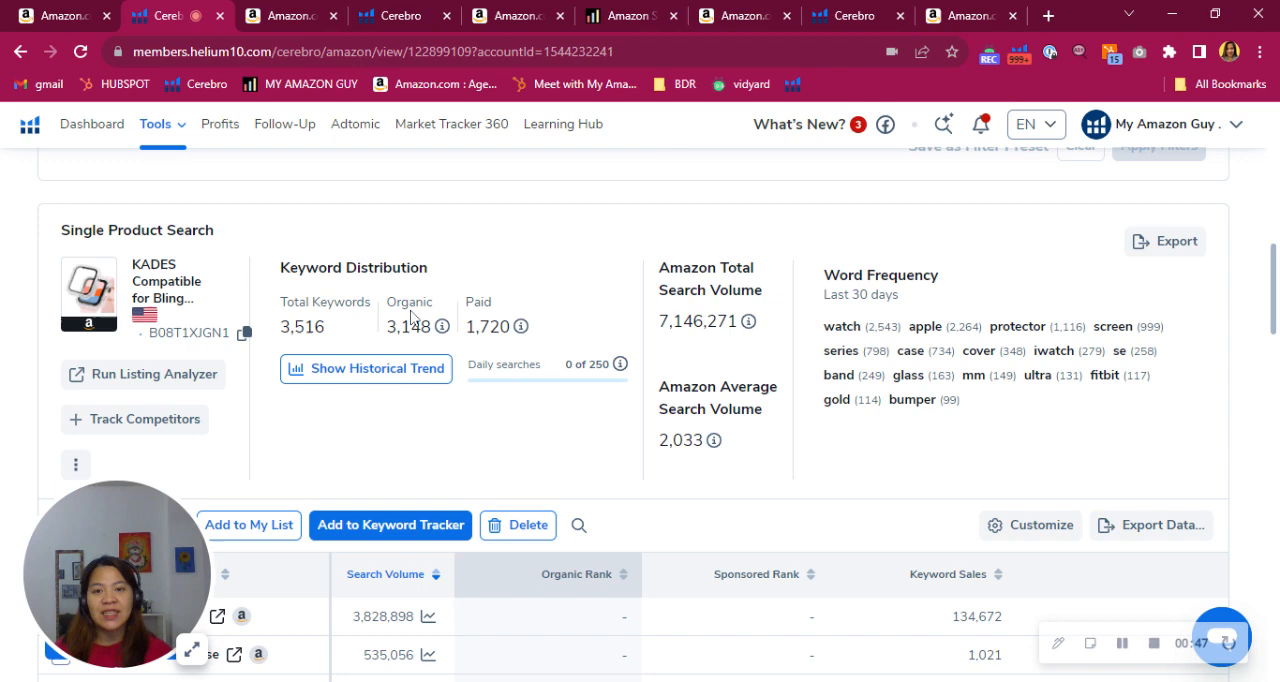
{"action": "mouse_move", "coordinate": [544, 280]}
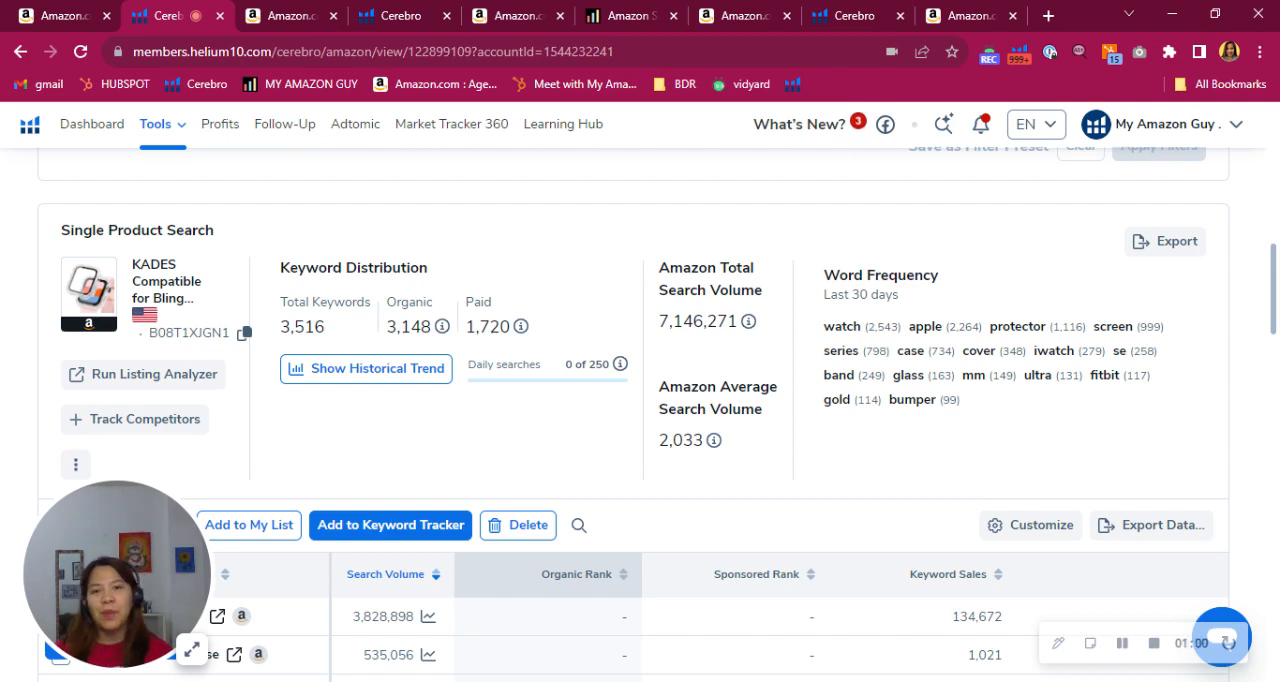
{"action": "mouse_move", "coordinate": [584, 278]}
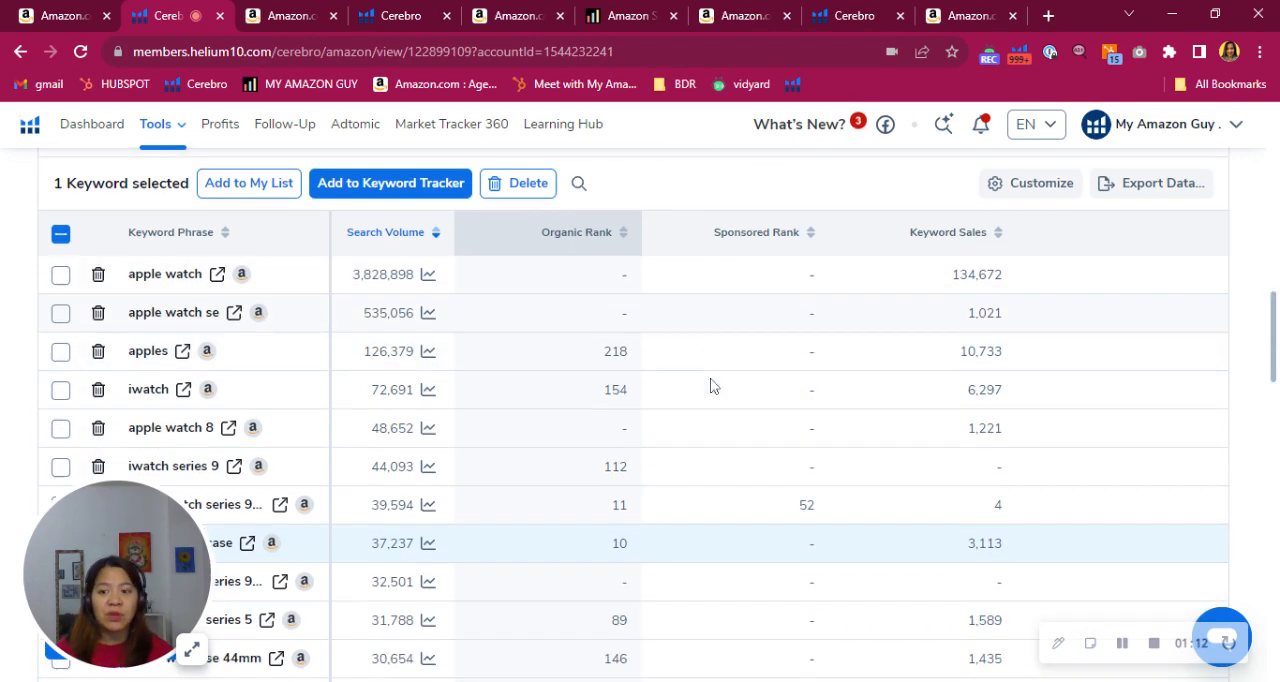
Review the Cerebro keyword table for the KADES case from top to bottom
{"action": "scroll", "scroll_direction": "down", "scroll_amount": 3}
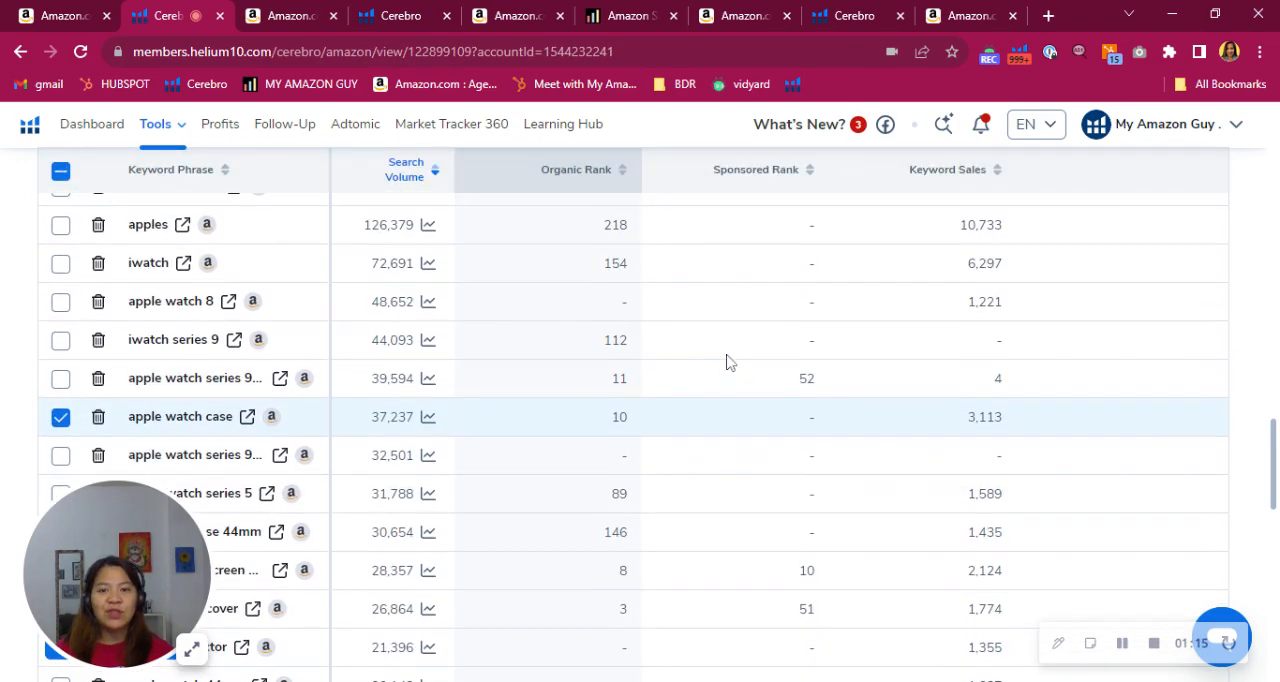
{"action": "mouse_move", "coordinate": [696, 442]}
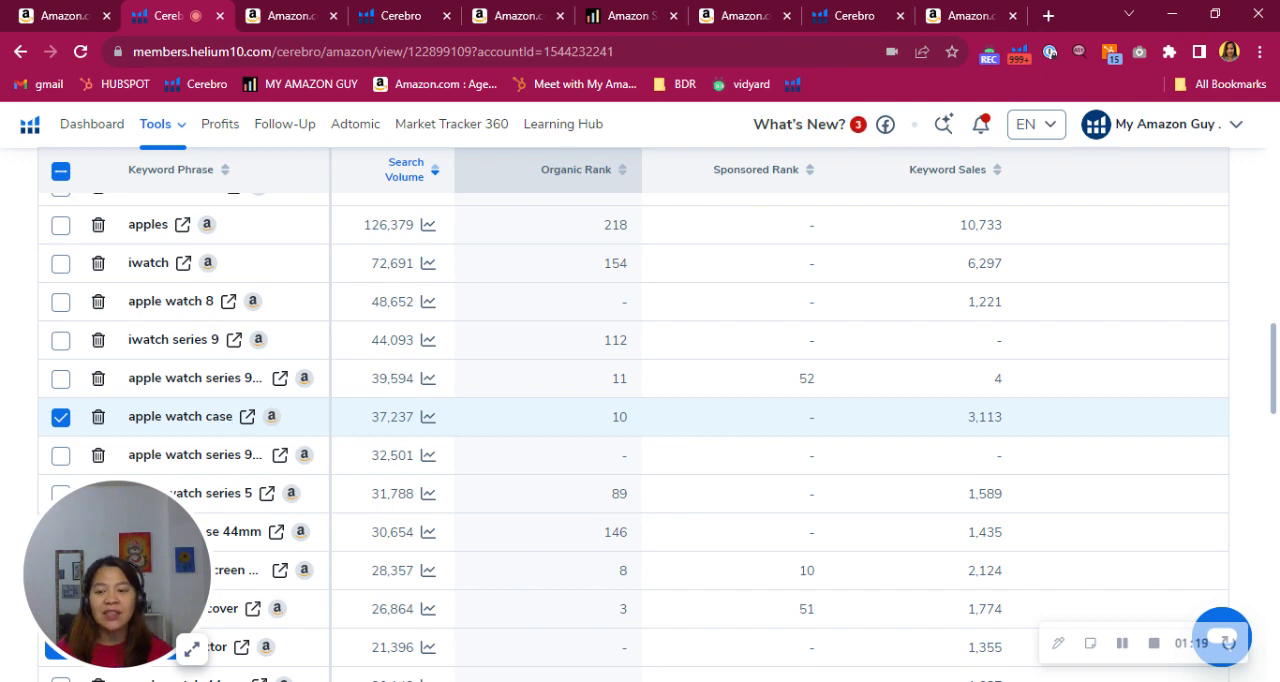
{"action": "mouse_move", "coordinate": [456, 424]}
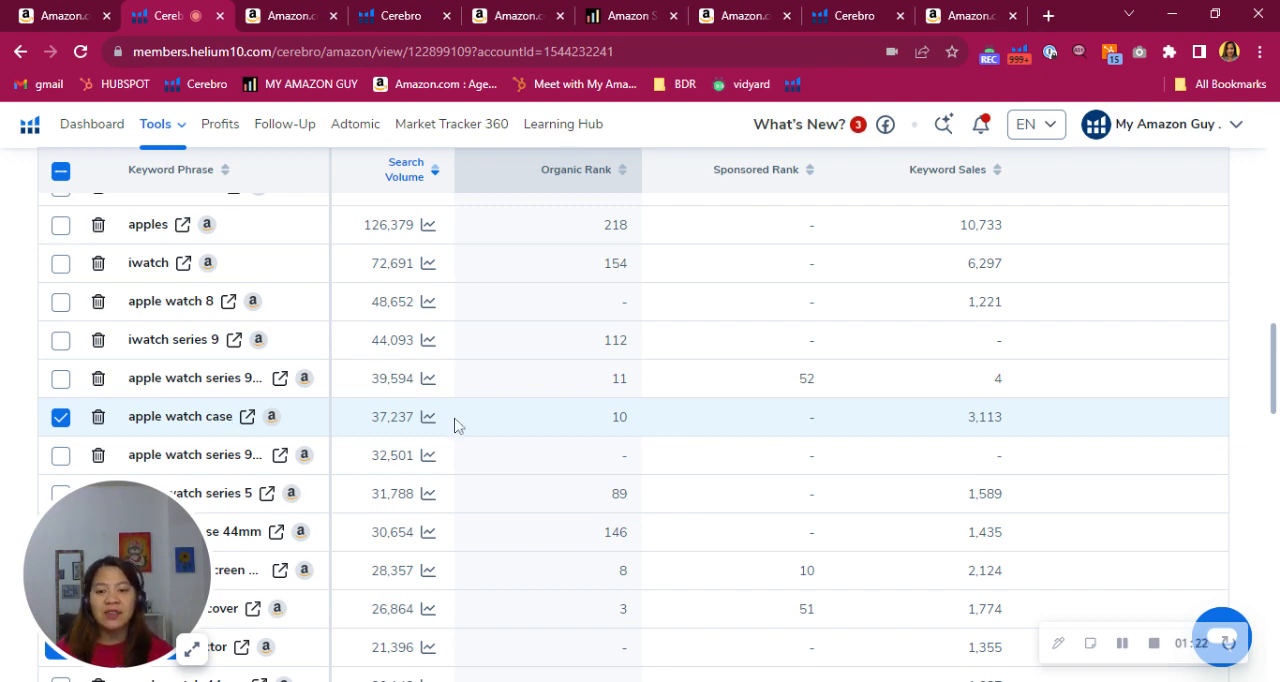
{"action": "mouse_move", "coordinate": [170, 442]}
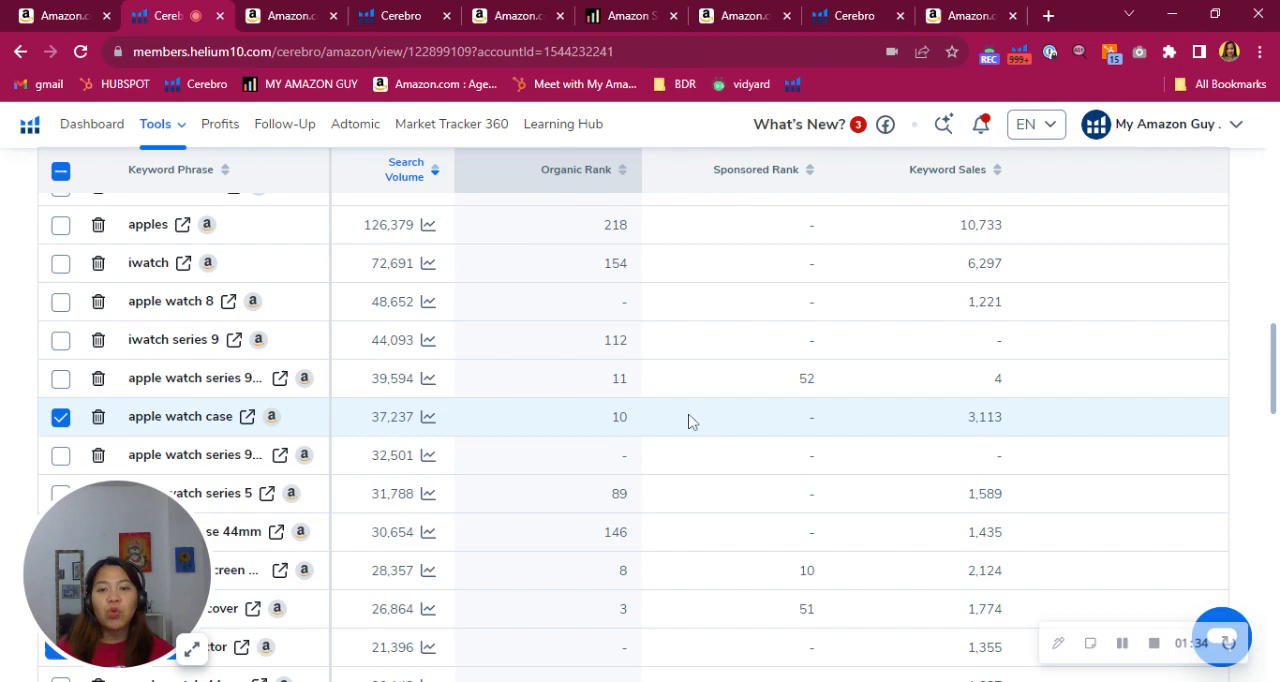
{"action": "scroll", "scroll_direction": "down", "scroll_amount": 3}
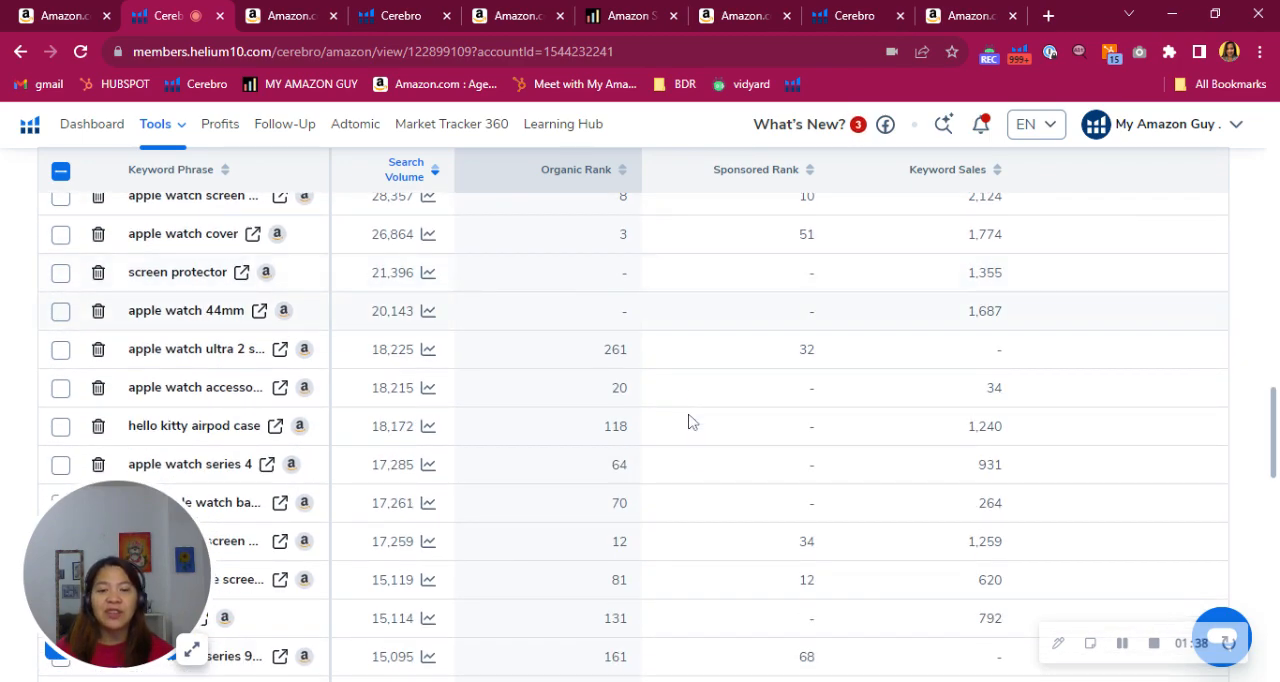
{"action": "scroll", "scroll_direction": "down", "scroll_amount": 3}
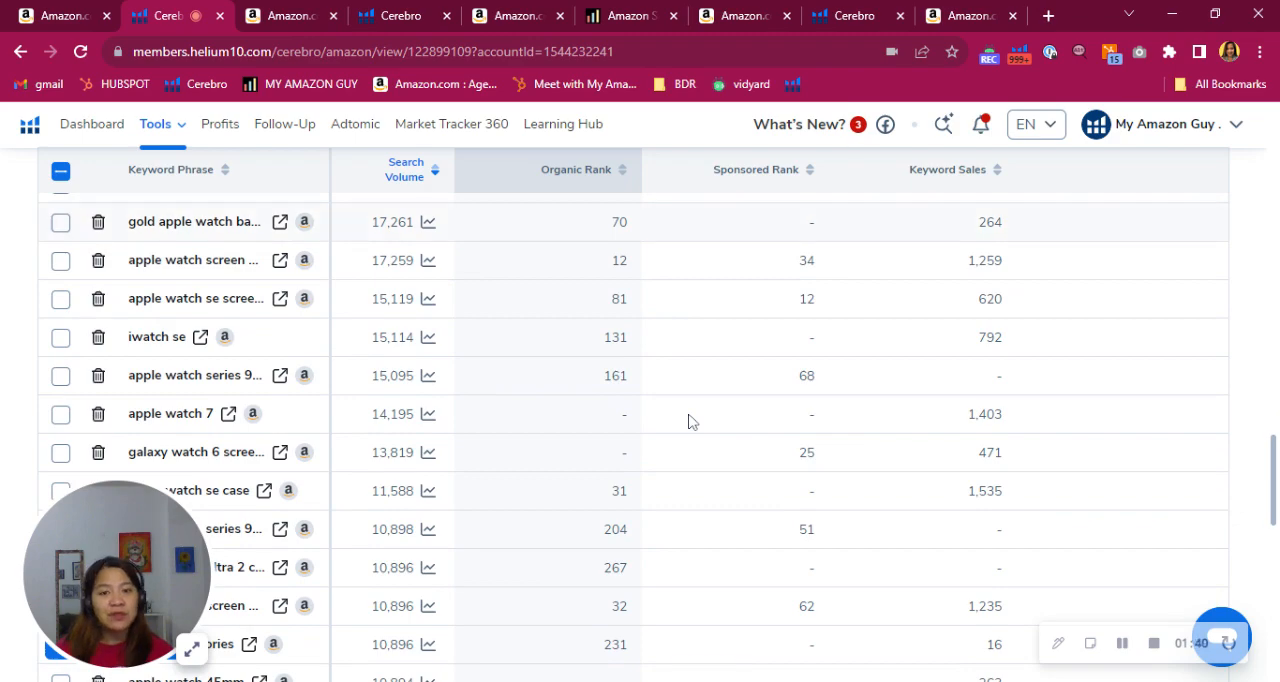
{"action": "scroll", "scroll_direction": "down", "scroll_amount": 3}
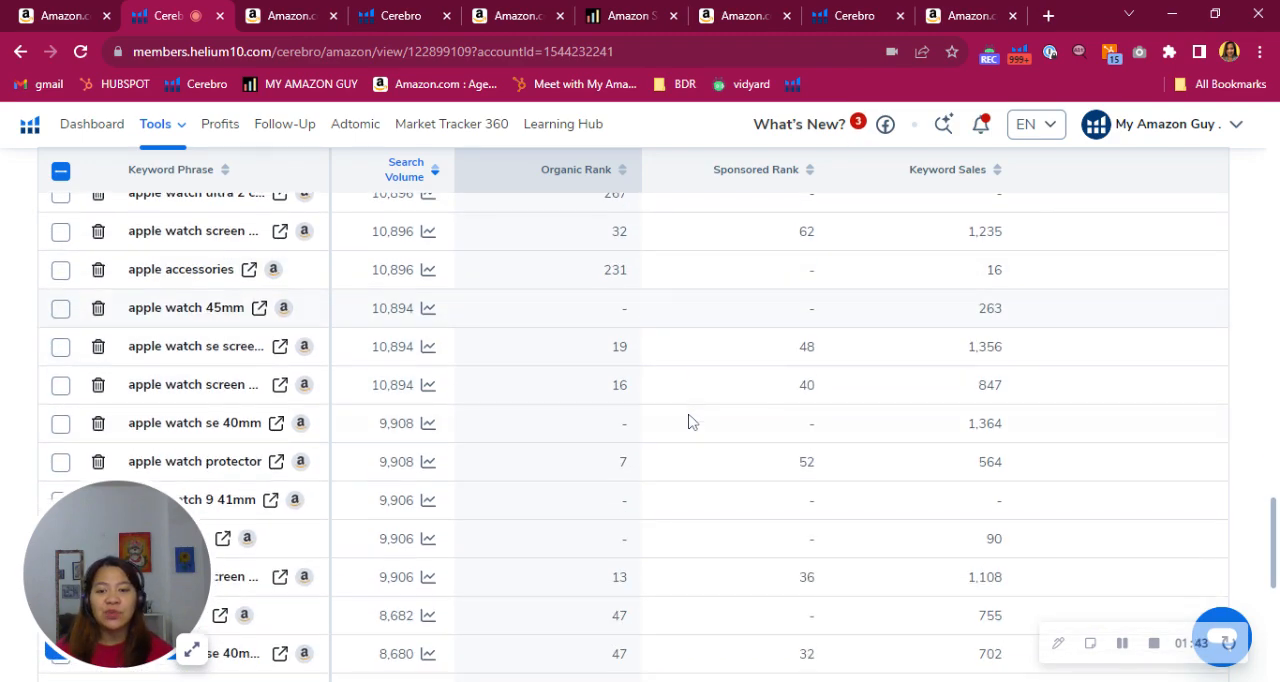
{"action": "scroll", "scroll_direction": "down", "scroll_amount": 3}
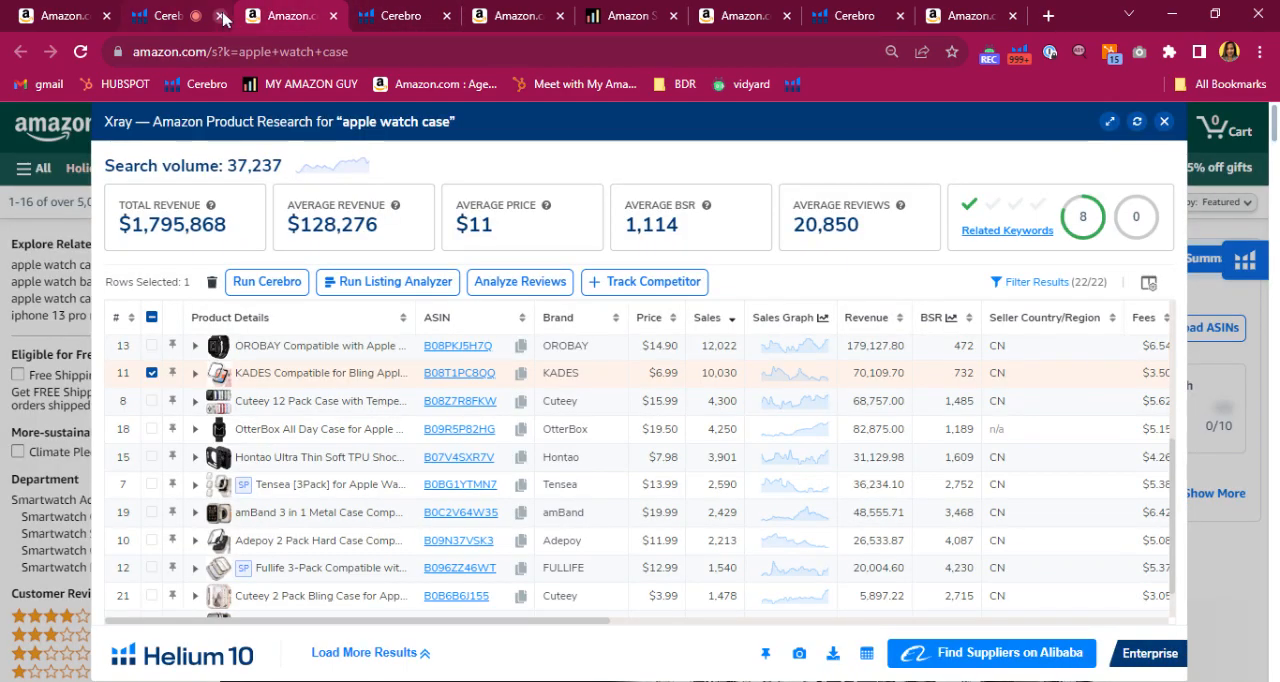
{"action": "left_click", "coordinate": [204, 16]}
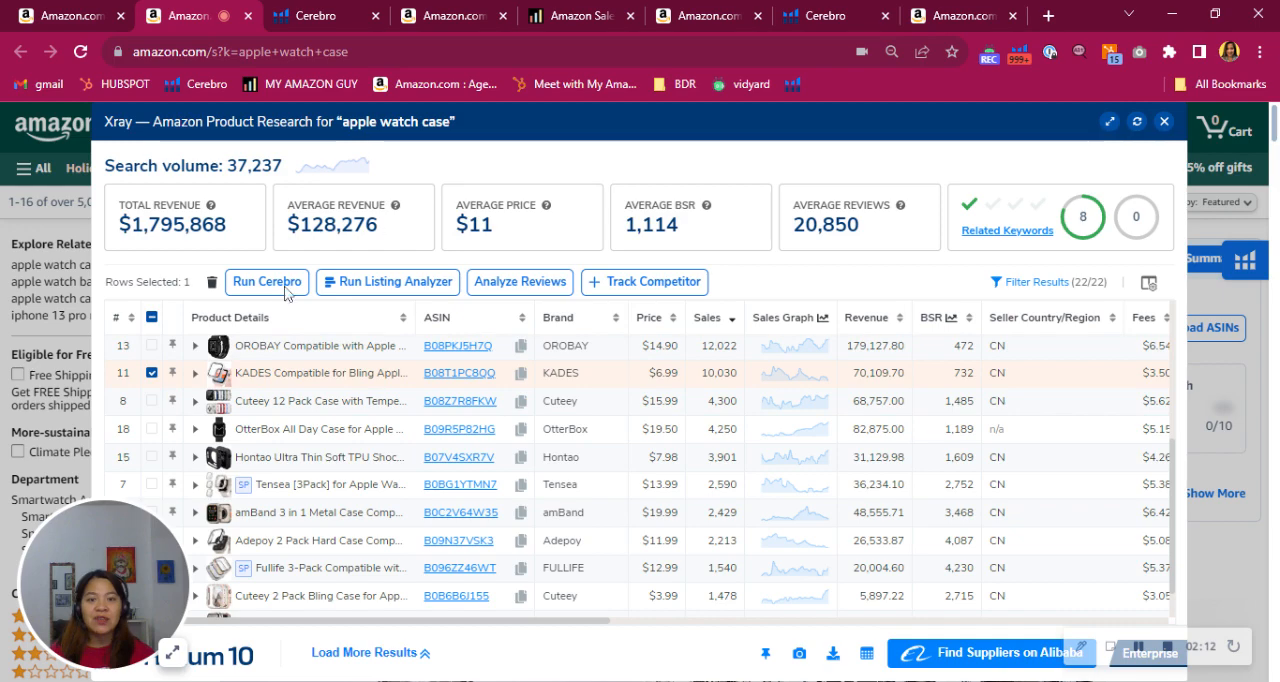
{"action": "mouse_move", "coordinate": [930, 278]}
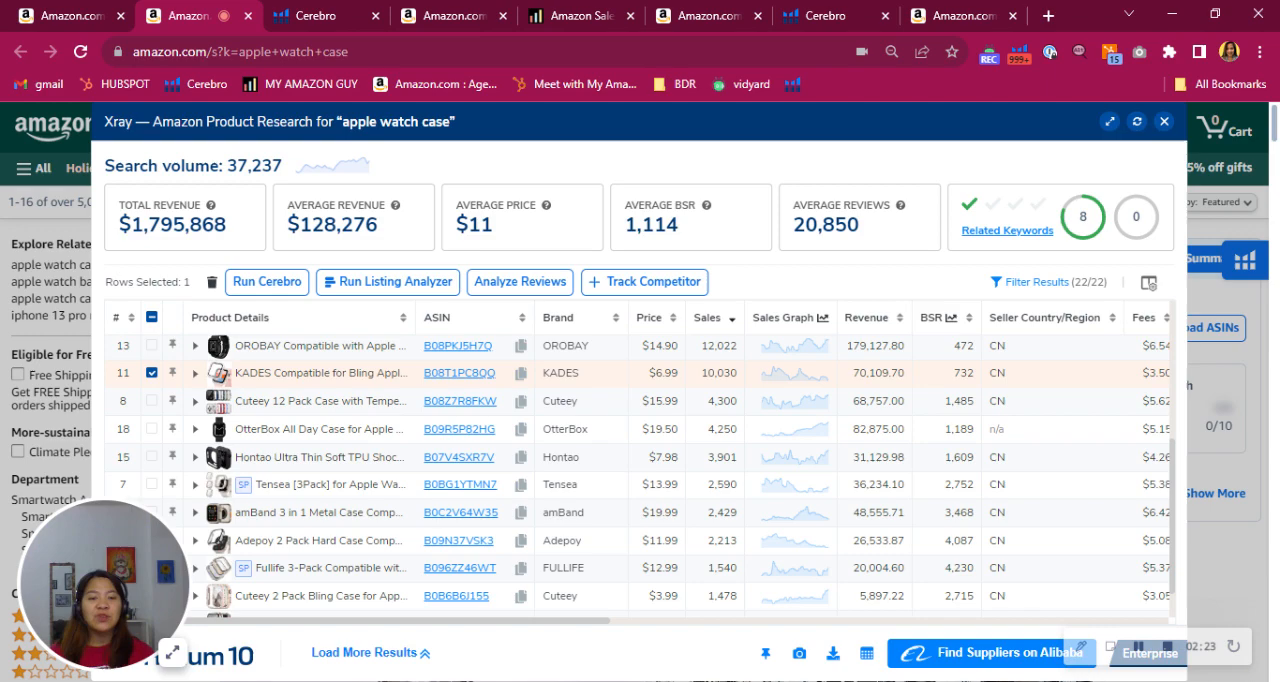
{"action": "mouse_move", "coordinate": [904, 318]}
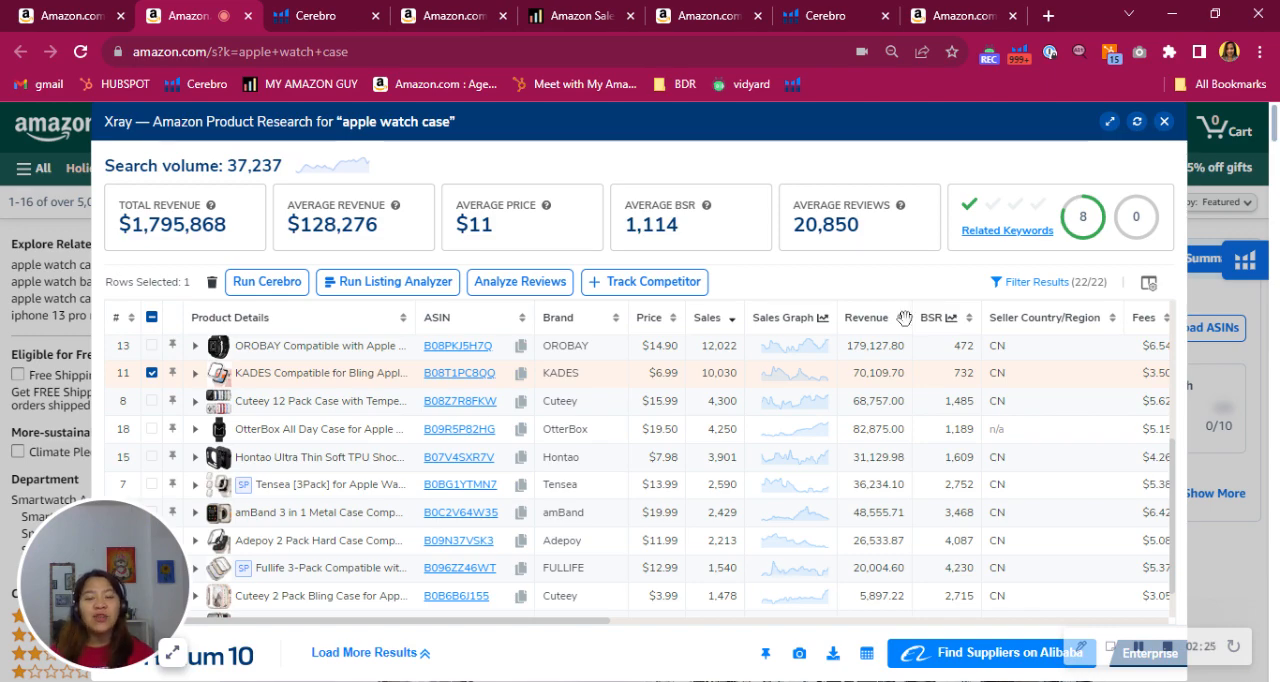
{"action": "left_click", "coordinate": [184, 16]}
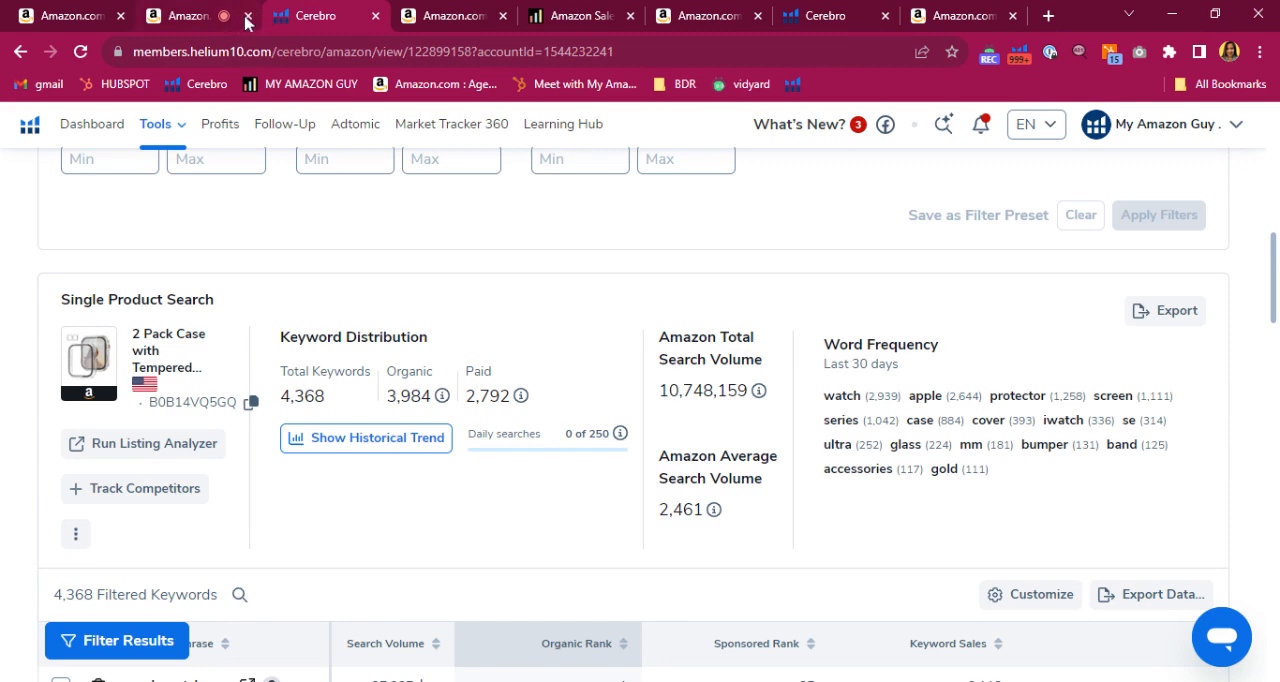
Close the spare browser page, leaving the 2 Pack Case summary with 4,368 total keywords
{"action": "left_click", "coordinate": [248, 16]}
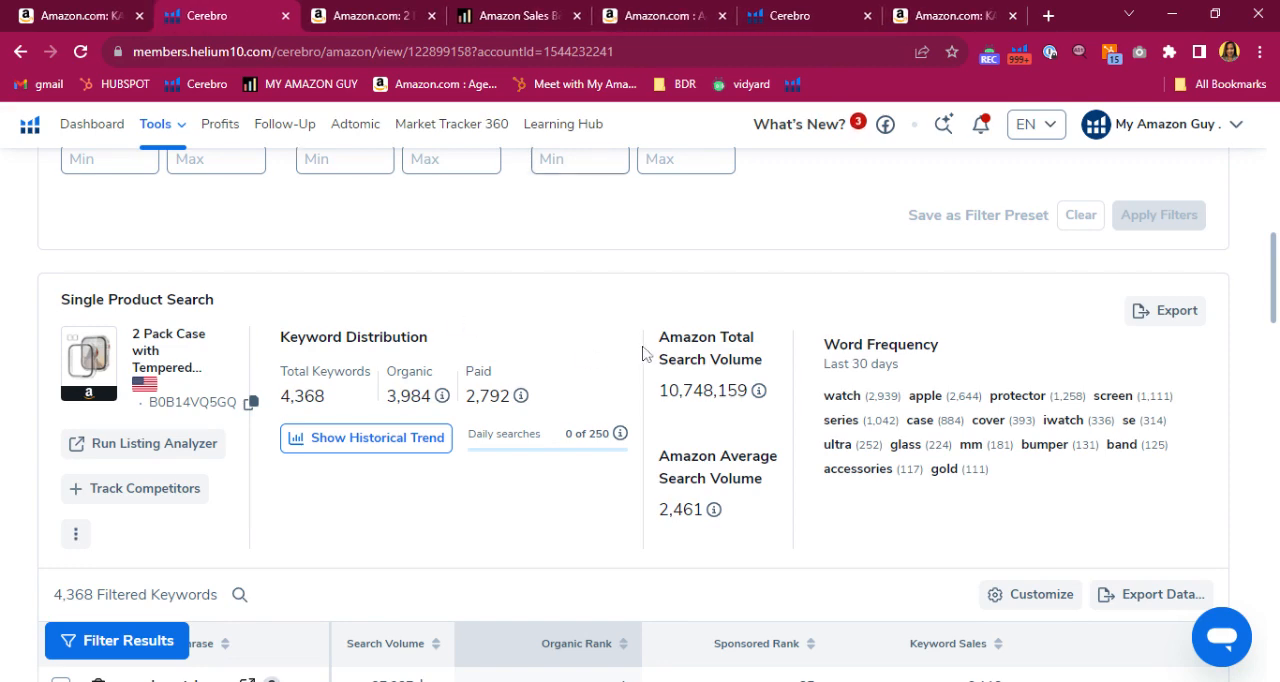
{"action": "mouse_move", "coordinate": [644, 352]}
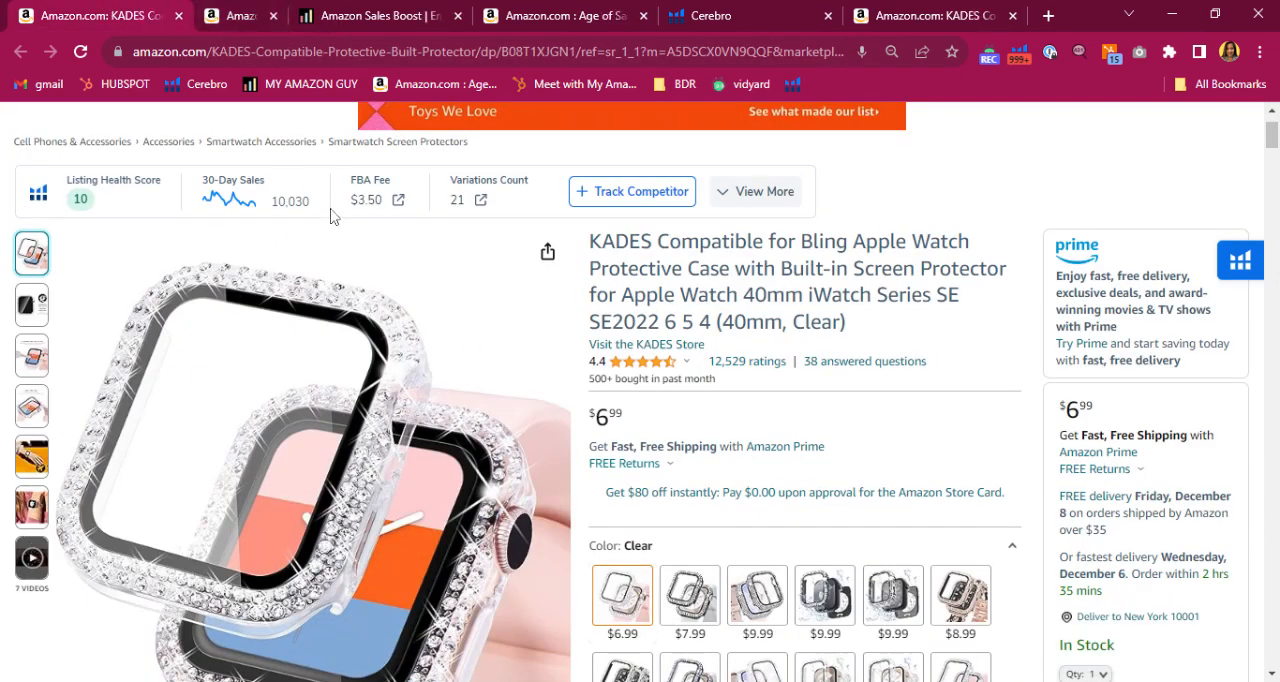
{"action": "left_click", "coordinate": [516, 16]}
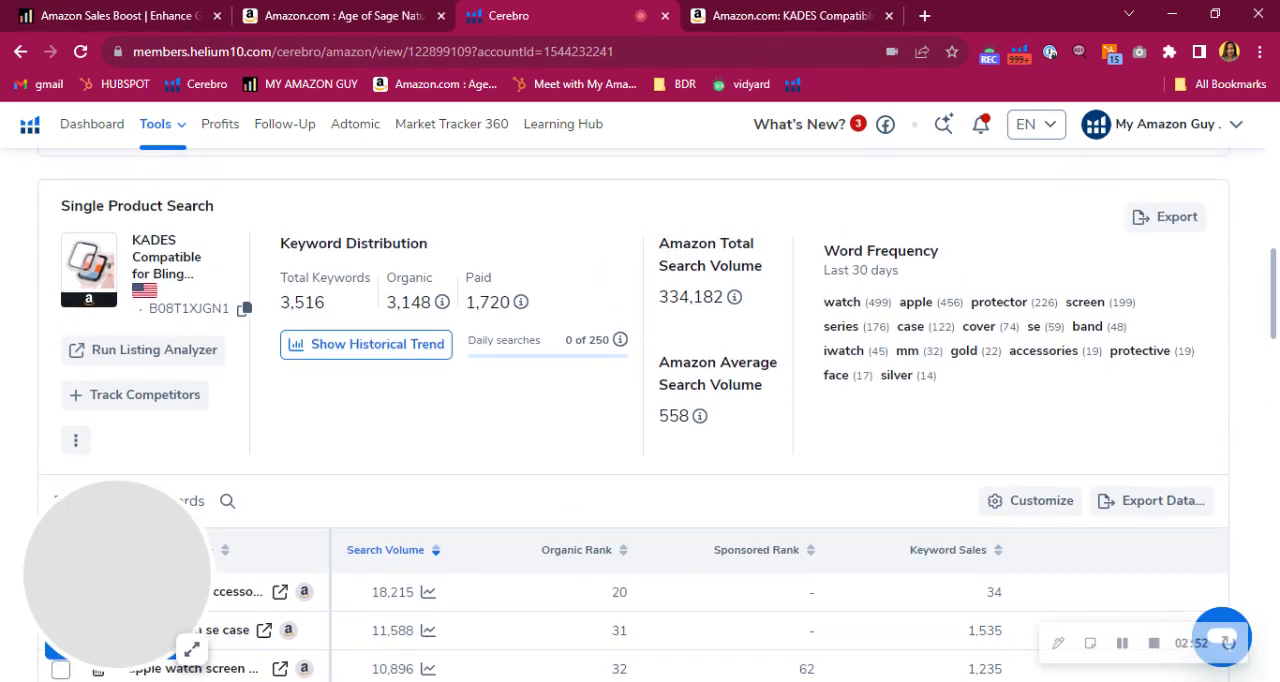
{"action": "mouse_move", "coordinate": [844, 456]}
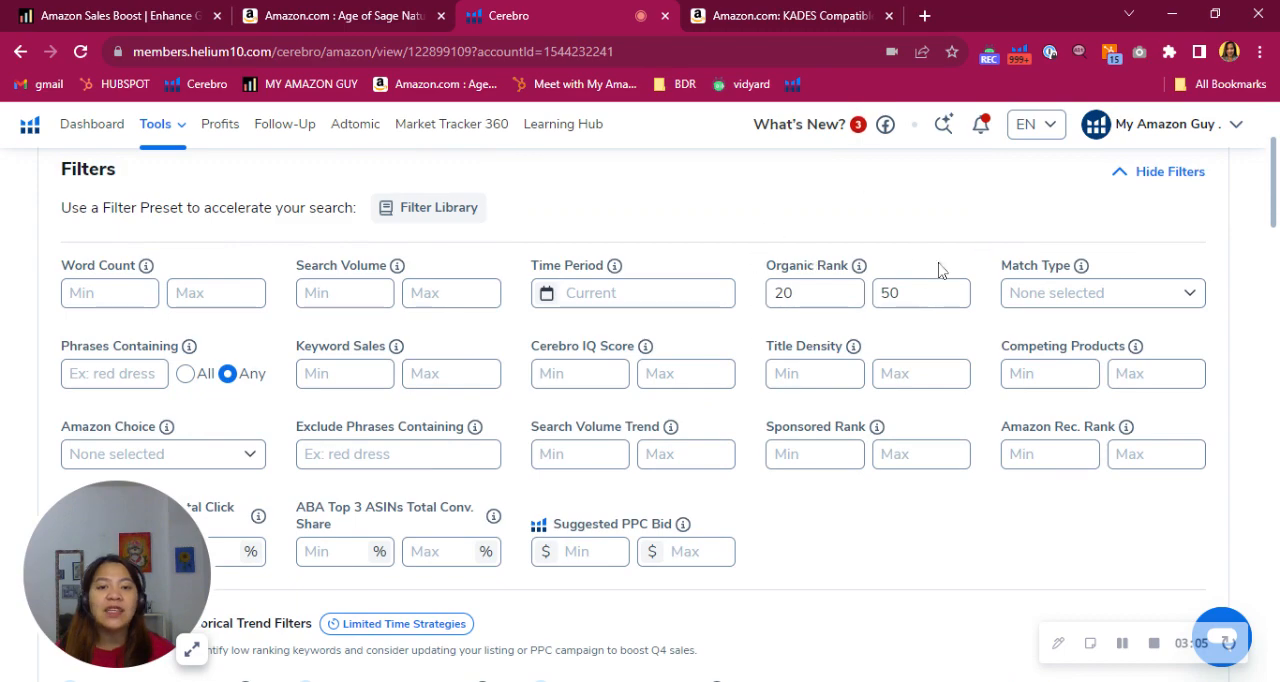
{"action": "mouse_move", "coordinate": [852, 336]}
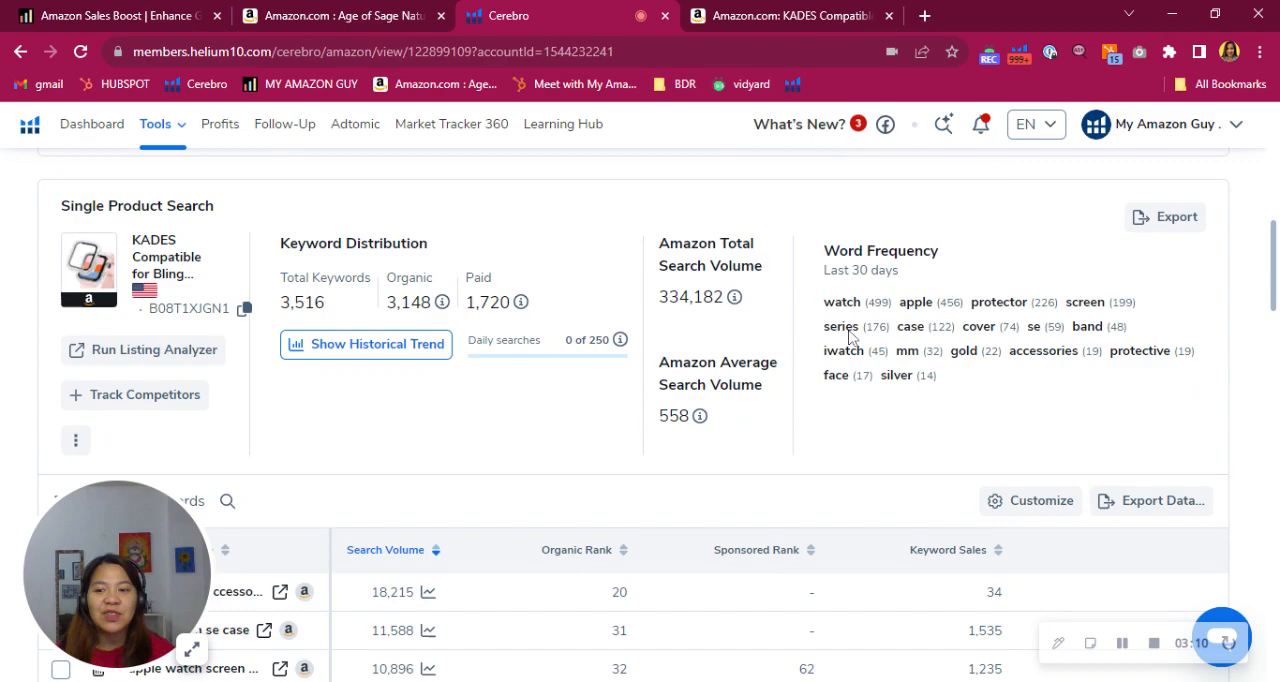
{"action": "mouse_move", "coordinate": [960, 368]}
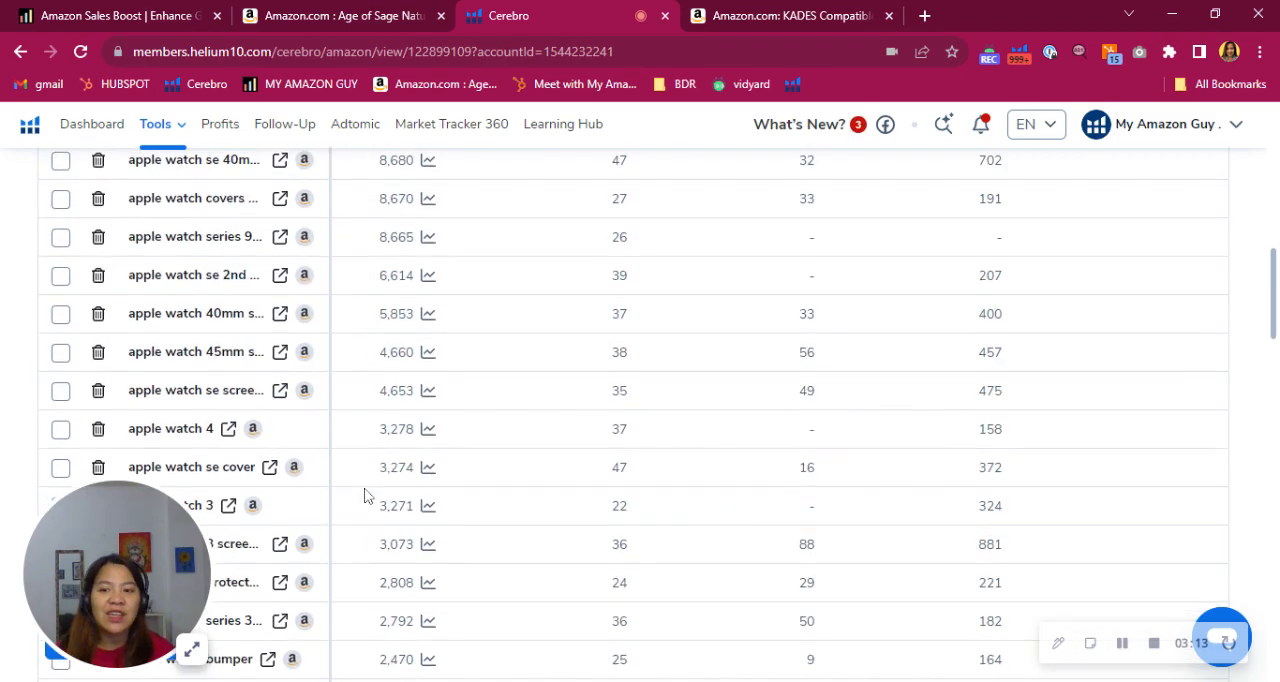
{"action": "left_click", "coordinate": [510, 16]}
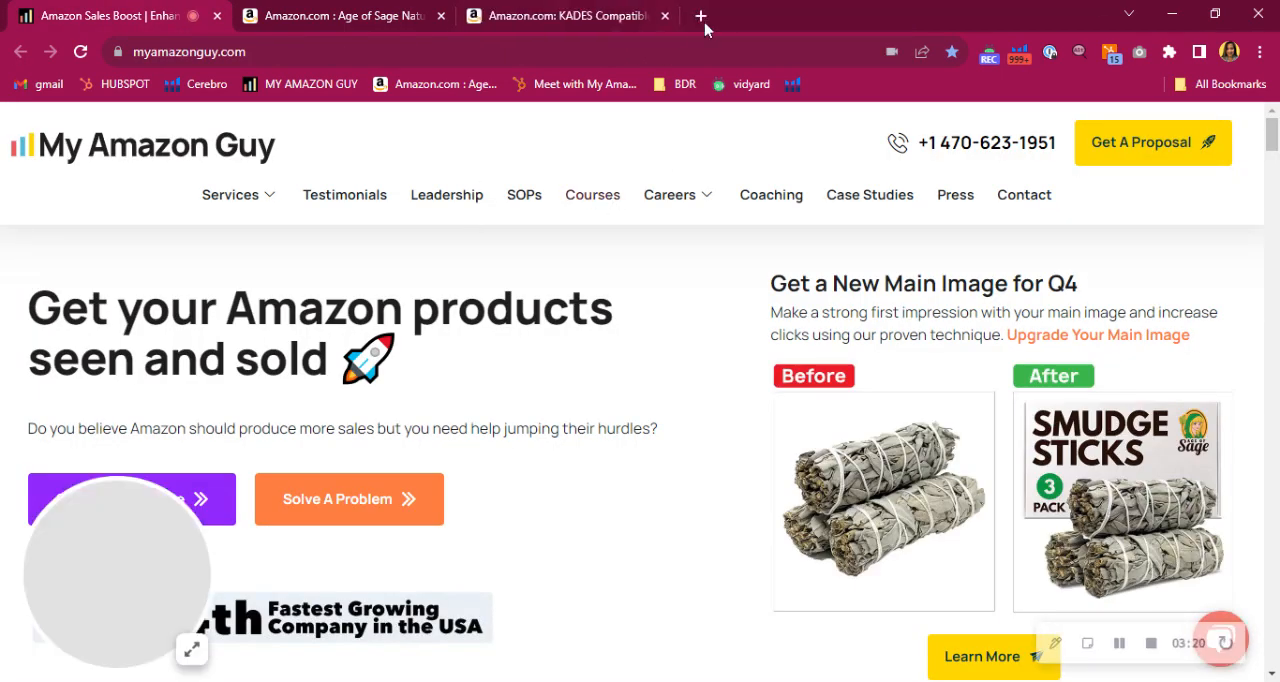
Show the KADES Apple Watch case listing on Amazon and view its second product photo
{"action": "left_click", "coordinate": [568, 16]}
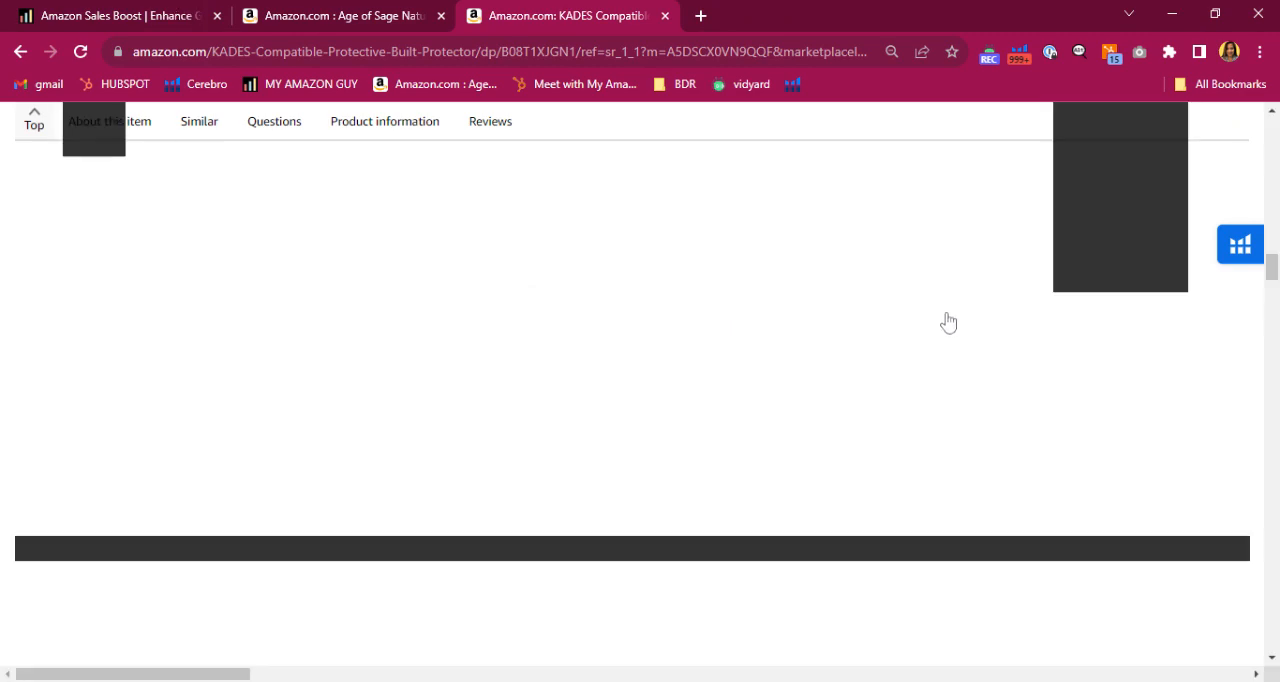
{"action": "mouse_move", "coordinate": [1078, 70]}
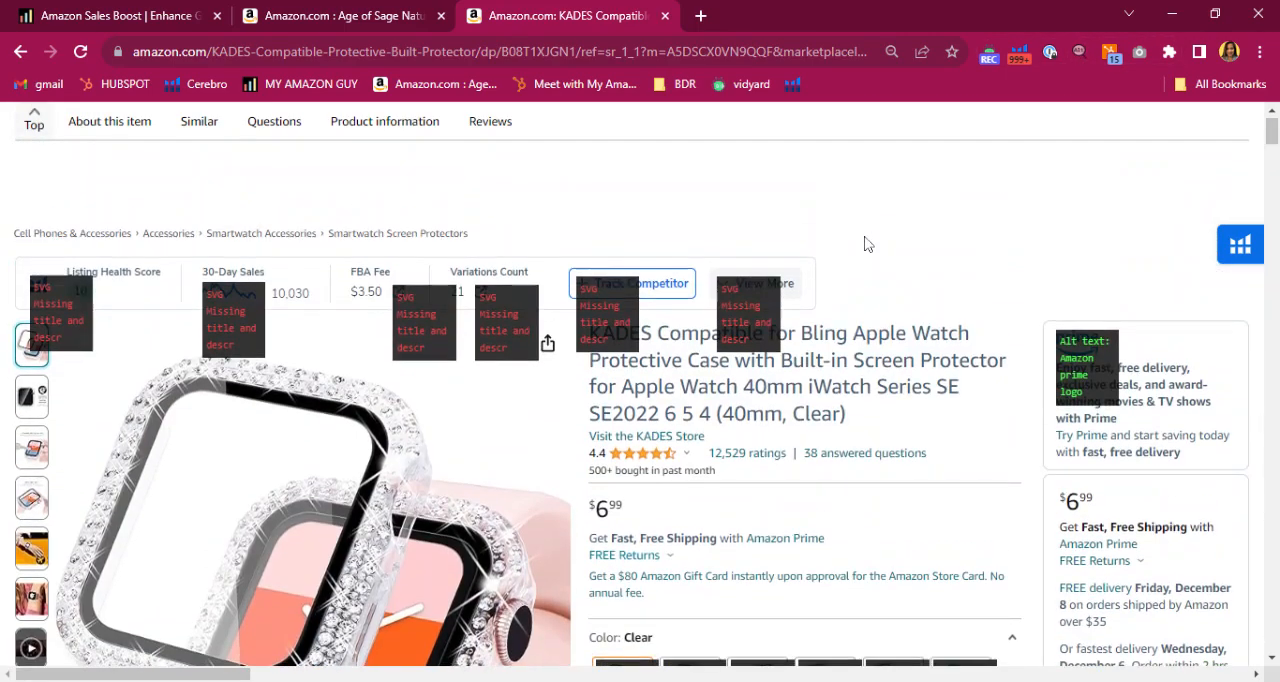
{"action": "scroll", "scroll_direction": "down", "scroll_amount": 3}
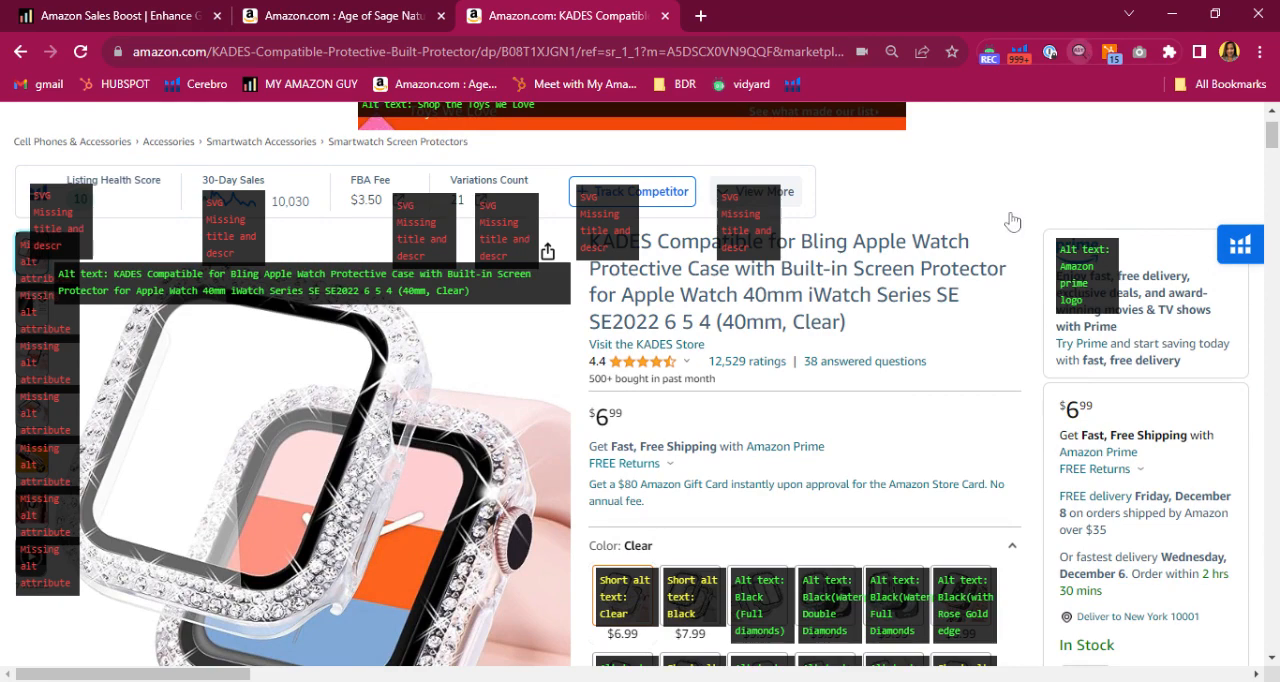
{"action": "mouse_move", "coordinate": [846, 292]}
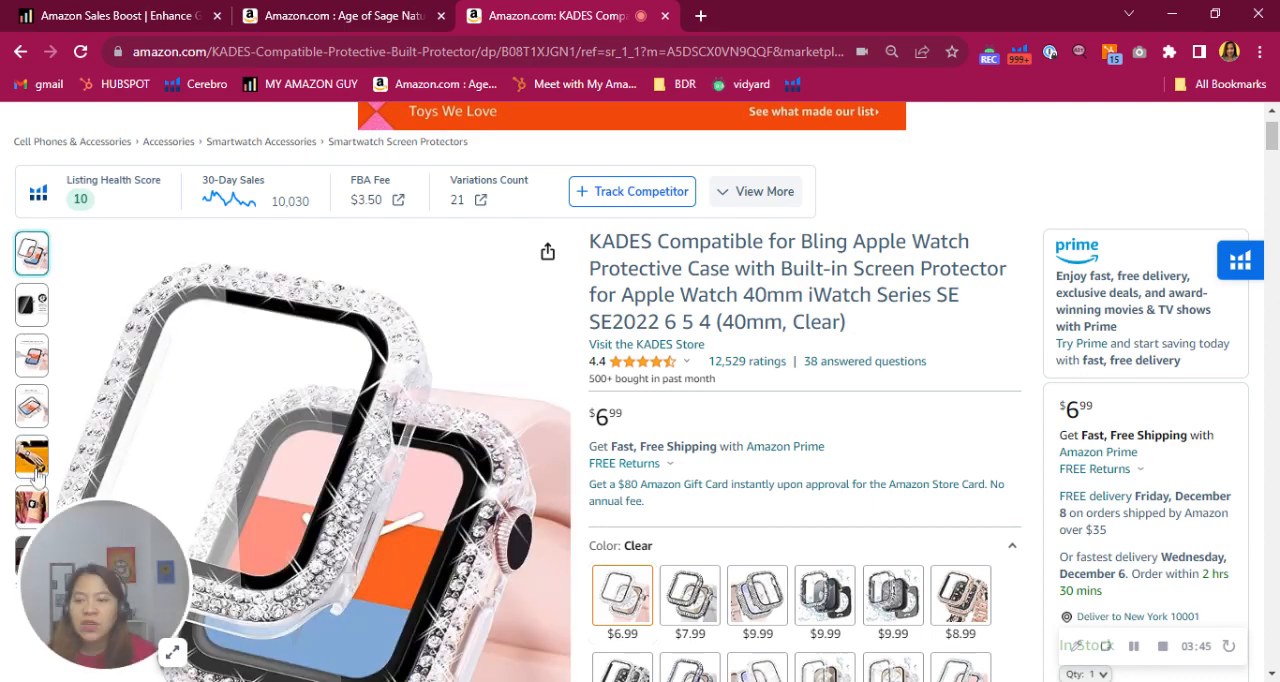
{"action": "left_click", "coordinate": [32, 456]}
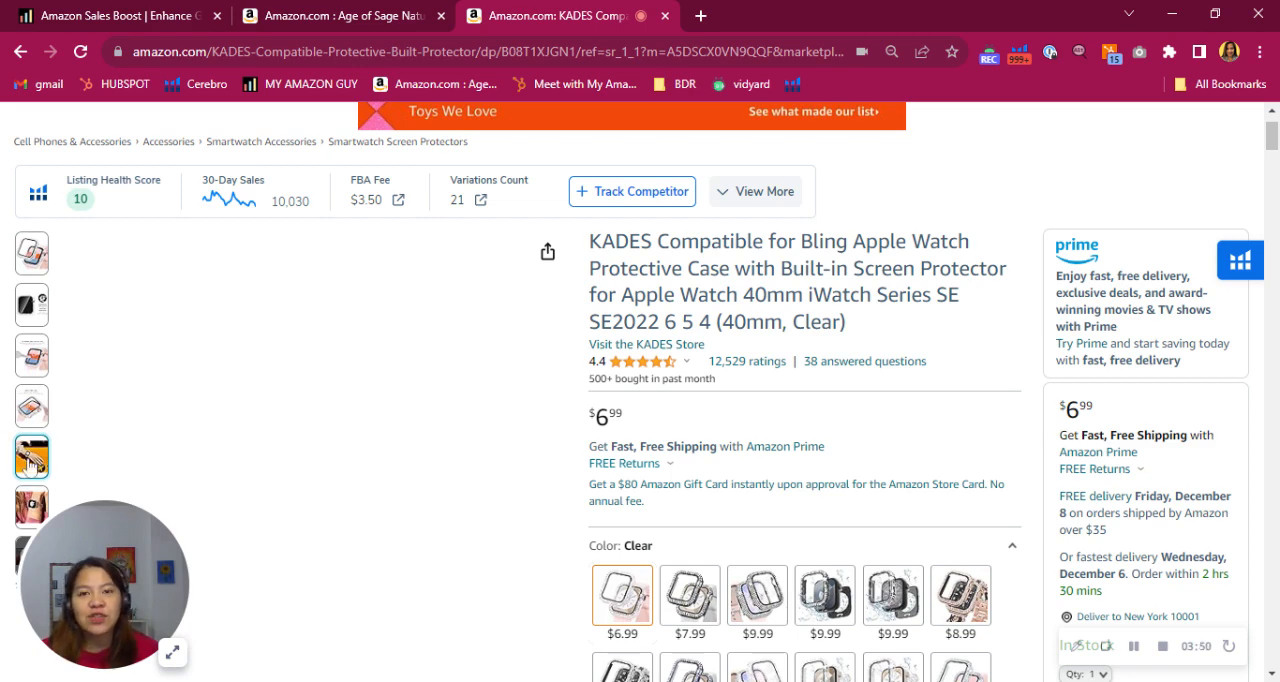
{"action": "mouse_move", "coordinate": [30, 464]}
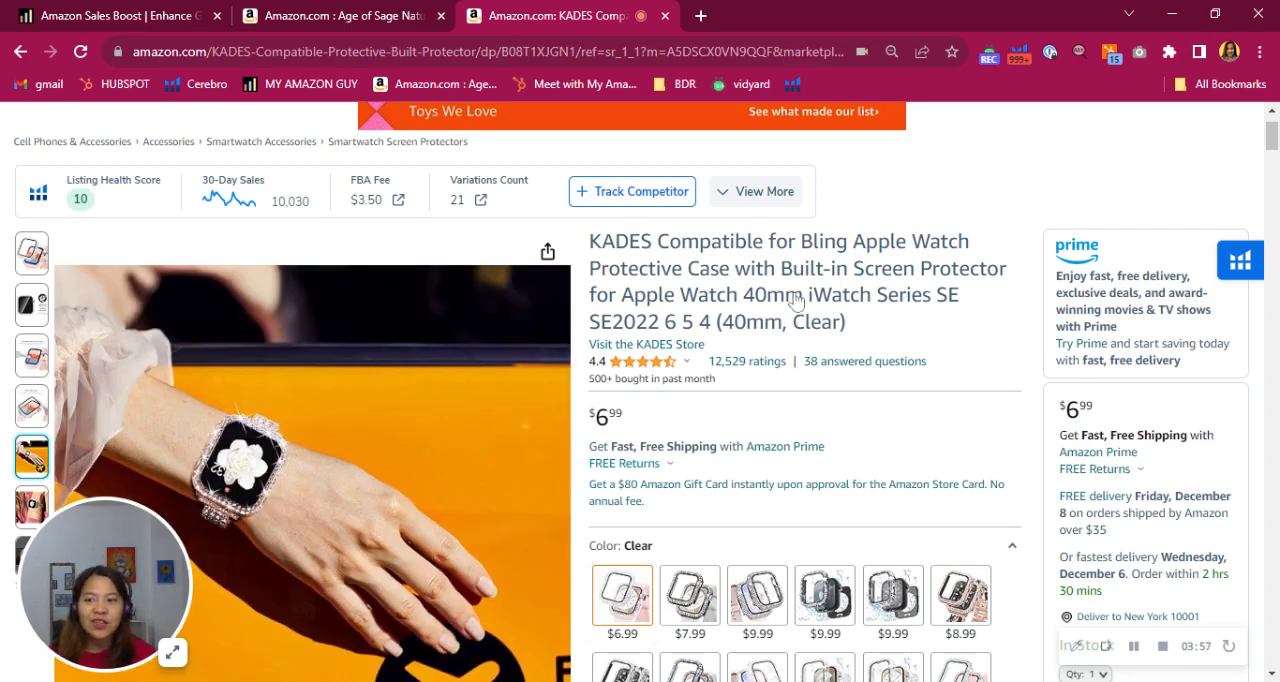
{"action": "scroll", "scroll_direction": "down", "scroll_amount": 3}
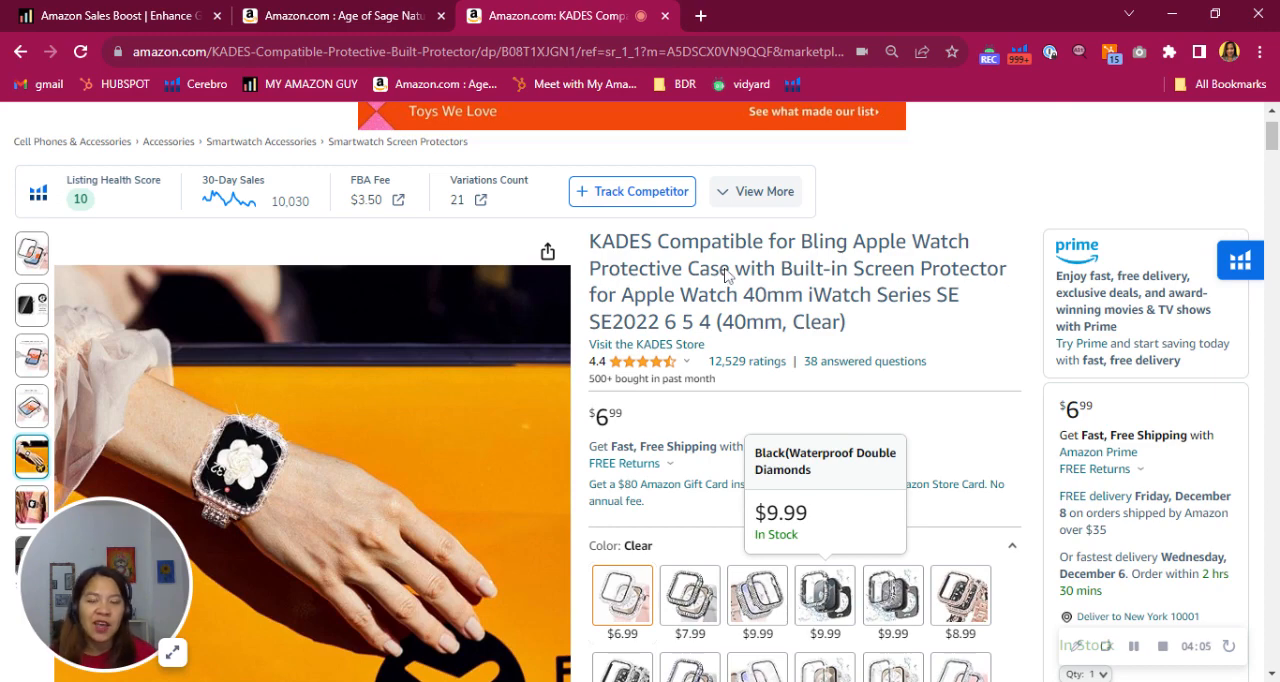
{"action": "scroll", "scroll_direction": "down", "scroll_amount": 3}
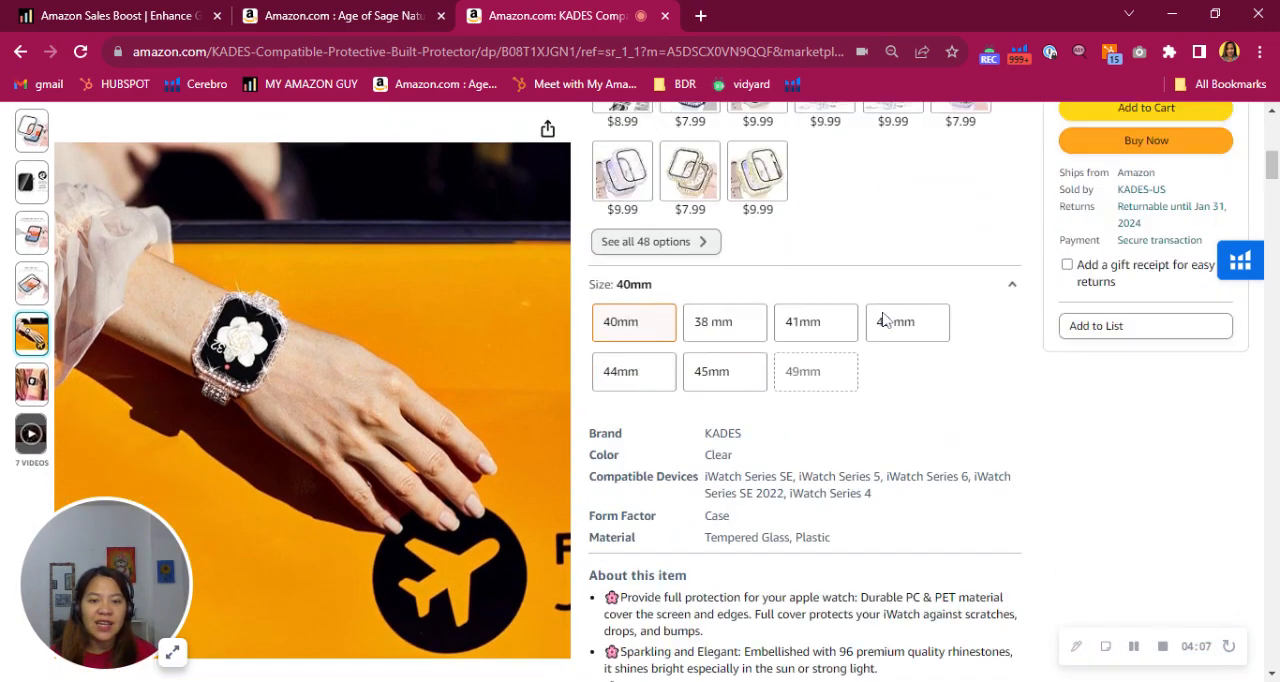
{"action": "scroll", "scroll_direction": "down", "scroll_amount": 3}
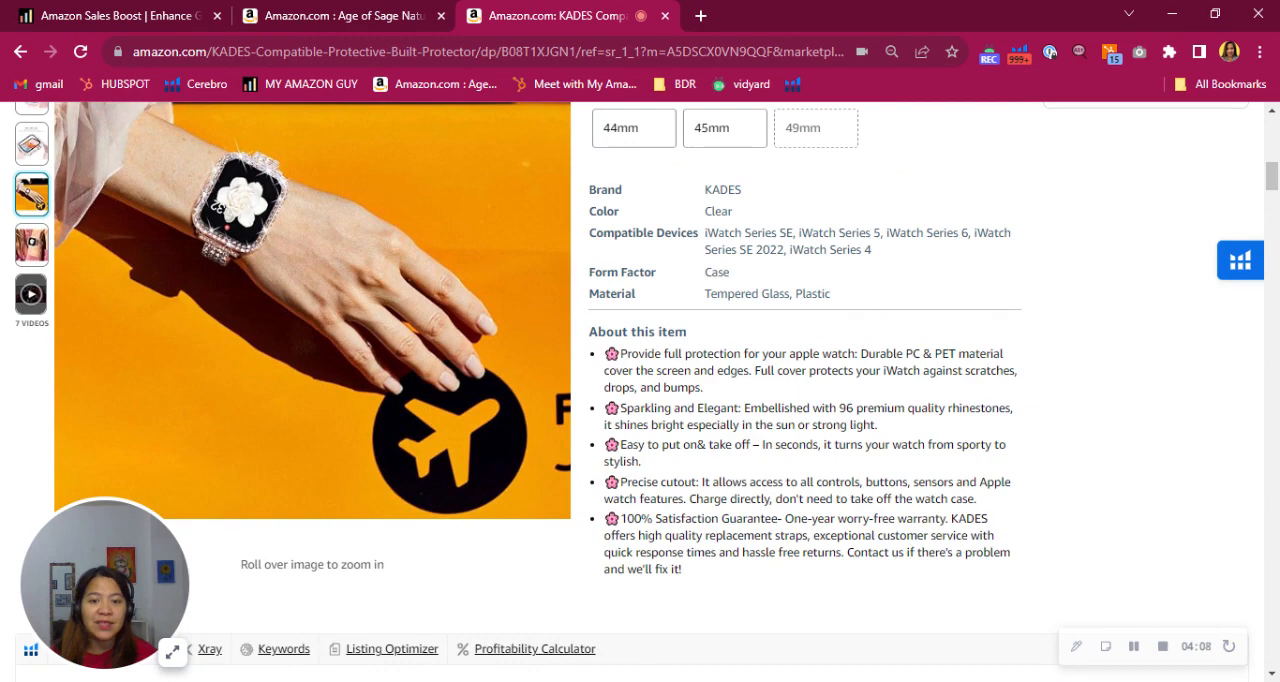
{"action": "mouse_move", "coordinate": [958, 376]}
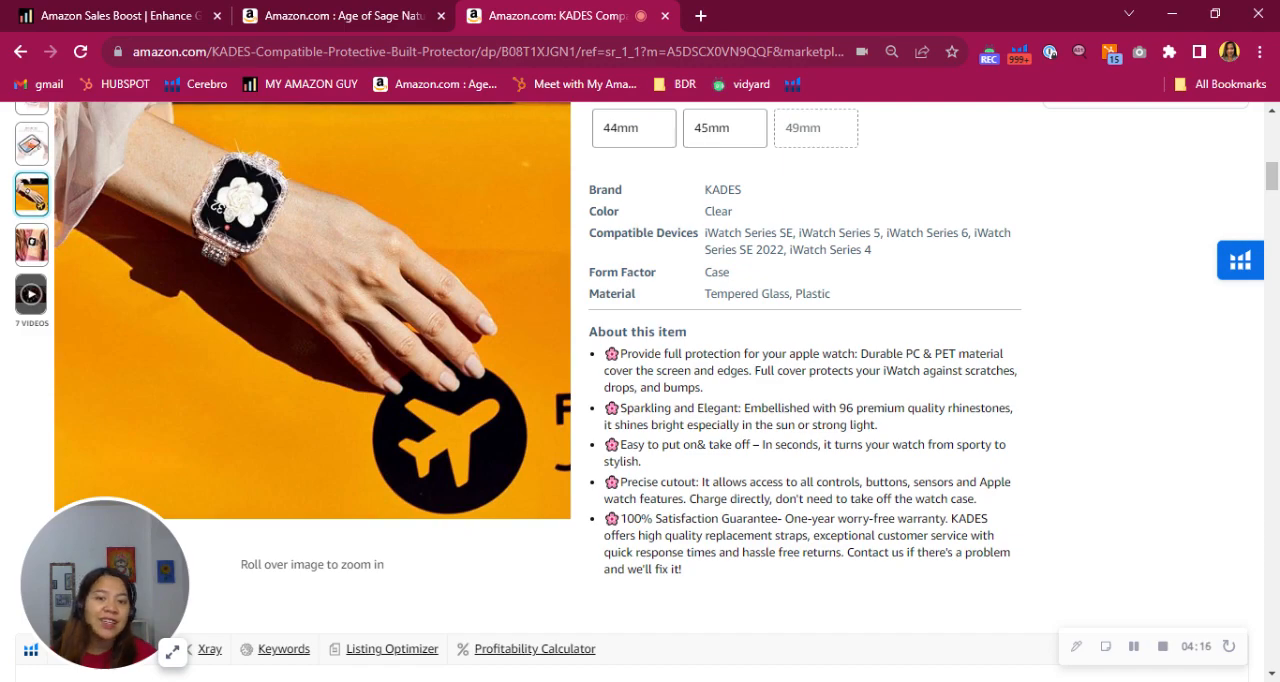
{"action": "scroll", "scroll_direction": "down", "scroll_amount": 3}
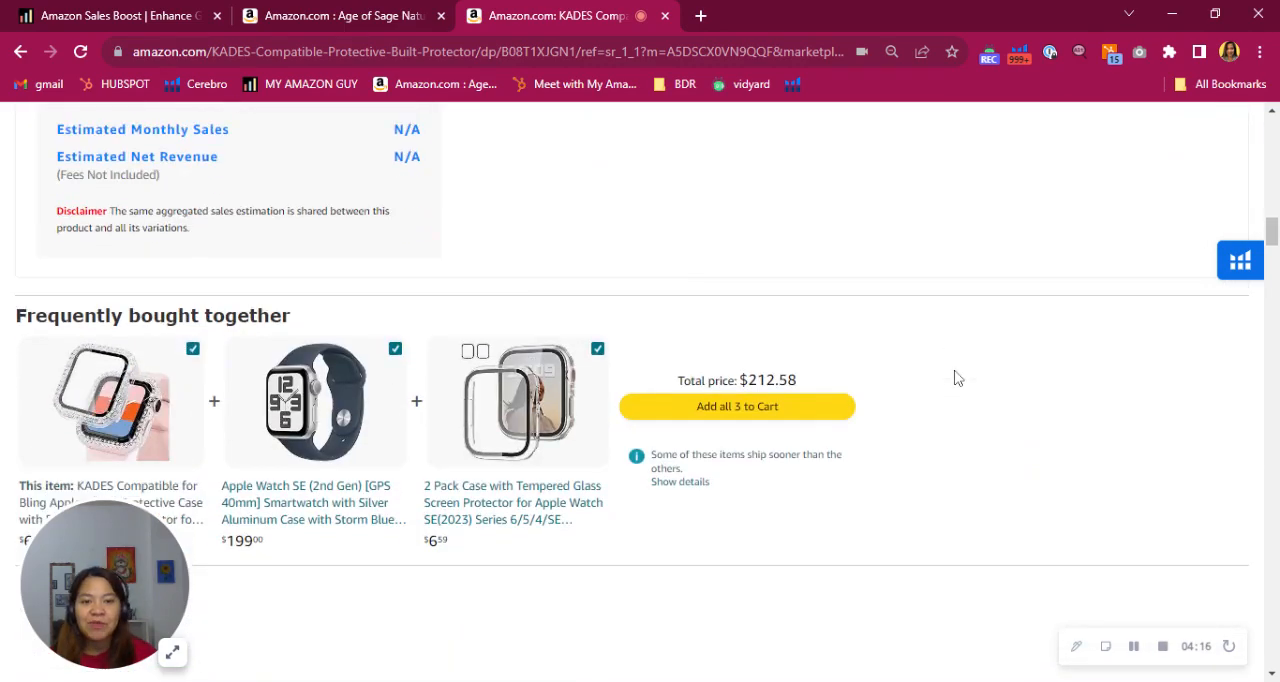
Review the KADES A+ content image alt texts, then close the listing to return to My Amazon Guy
{"action": "scroll", "scroll_direction": "down", "scroll_amount": 3}
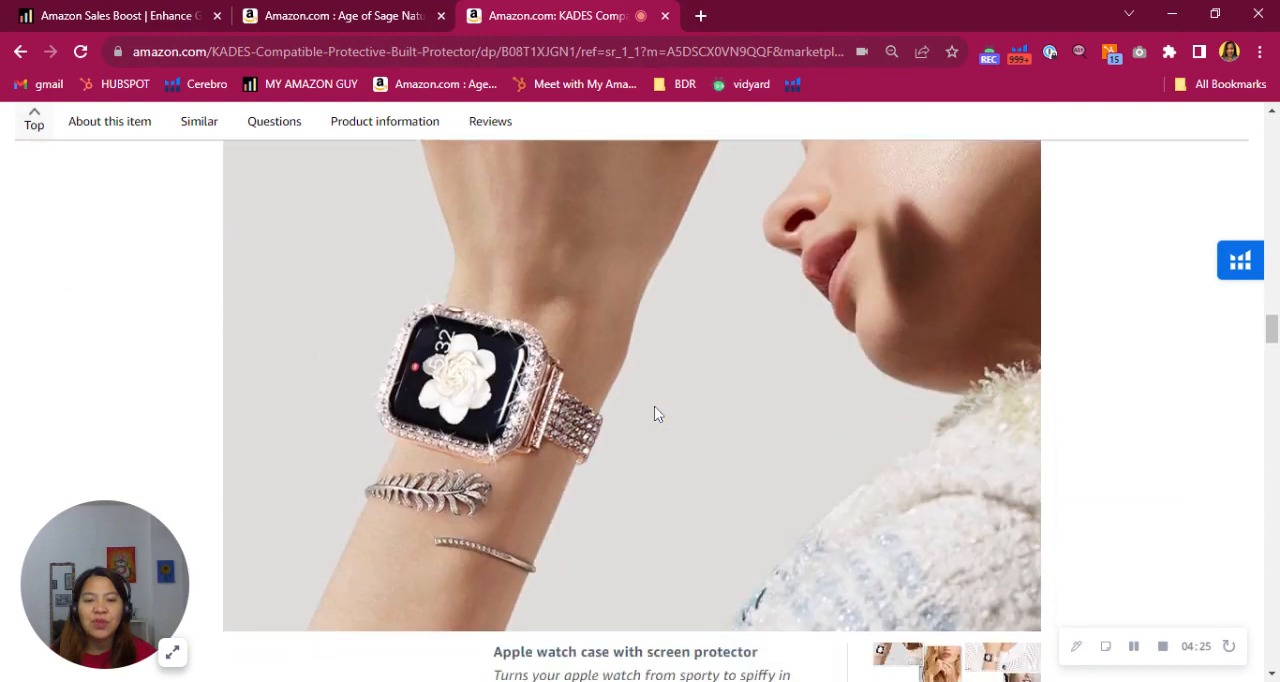
{"action": "scroll", "scroll_direction": "down", "scroll_amount": 3}
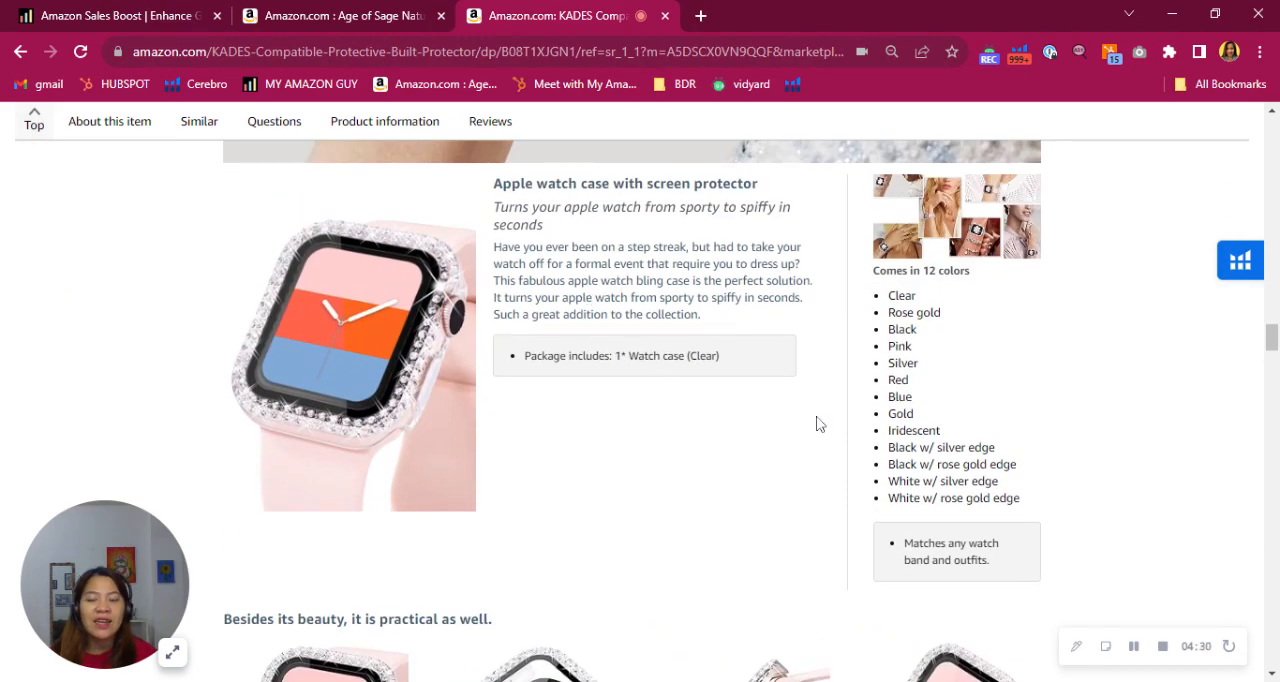
{"action": "scroll", "scroll_direction": "down", "scroll_amount": 3}
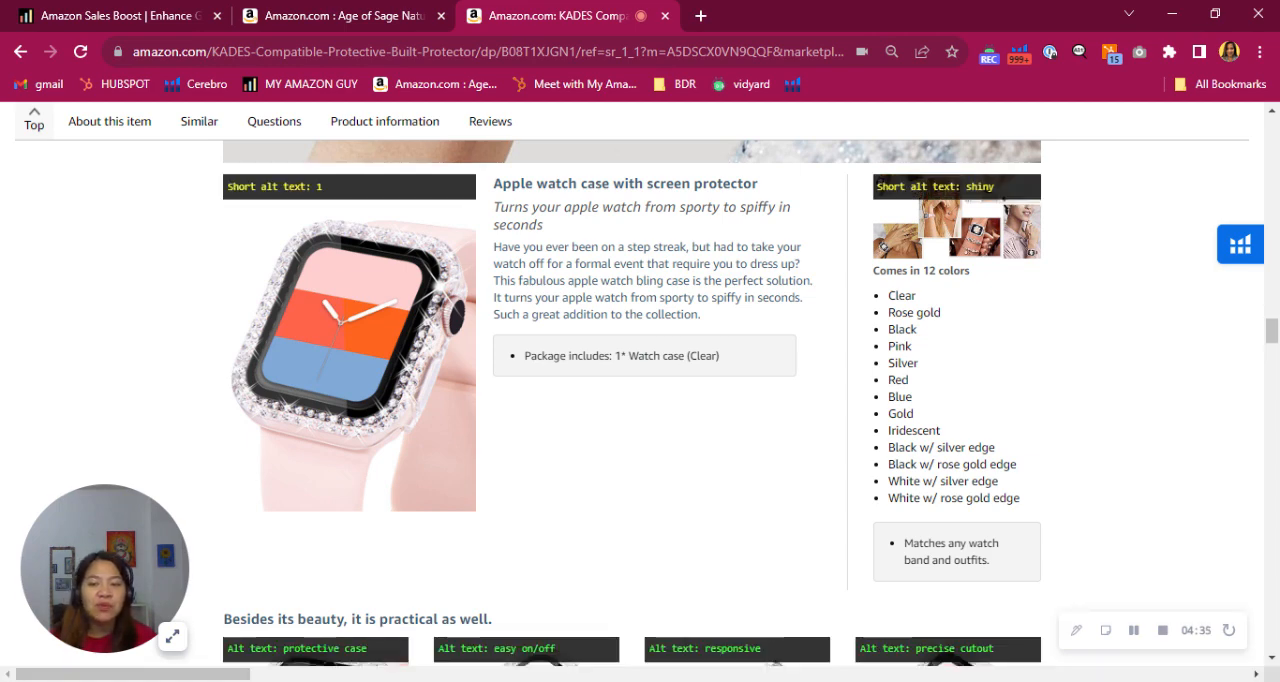
{"action": "mouse_move", "coordinate": [588, 220]}
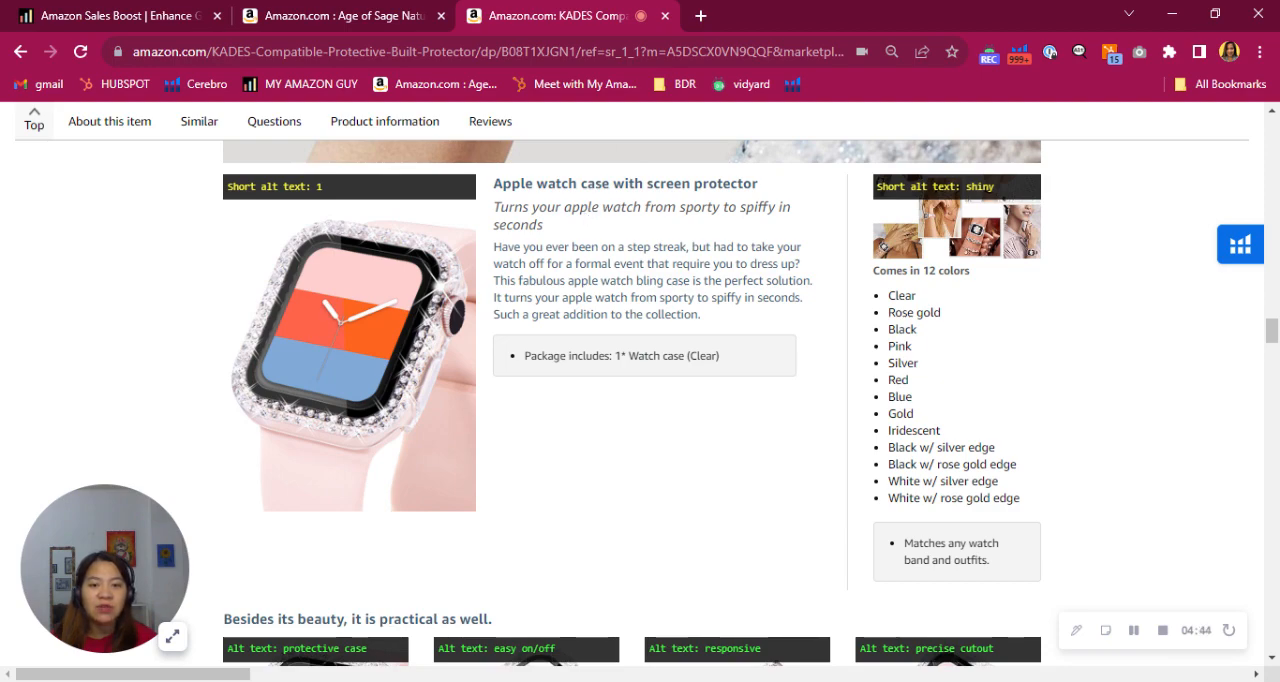
{"action": "scroll", "scroll_direction": "down", "scroll_amount": 3}
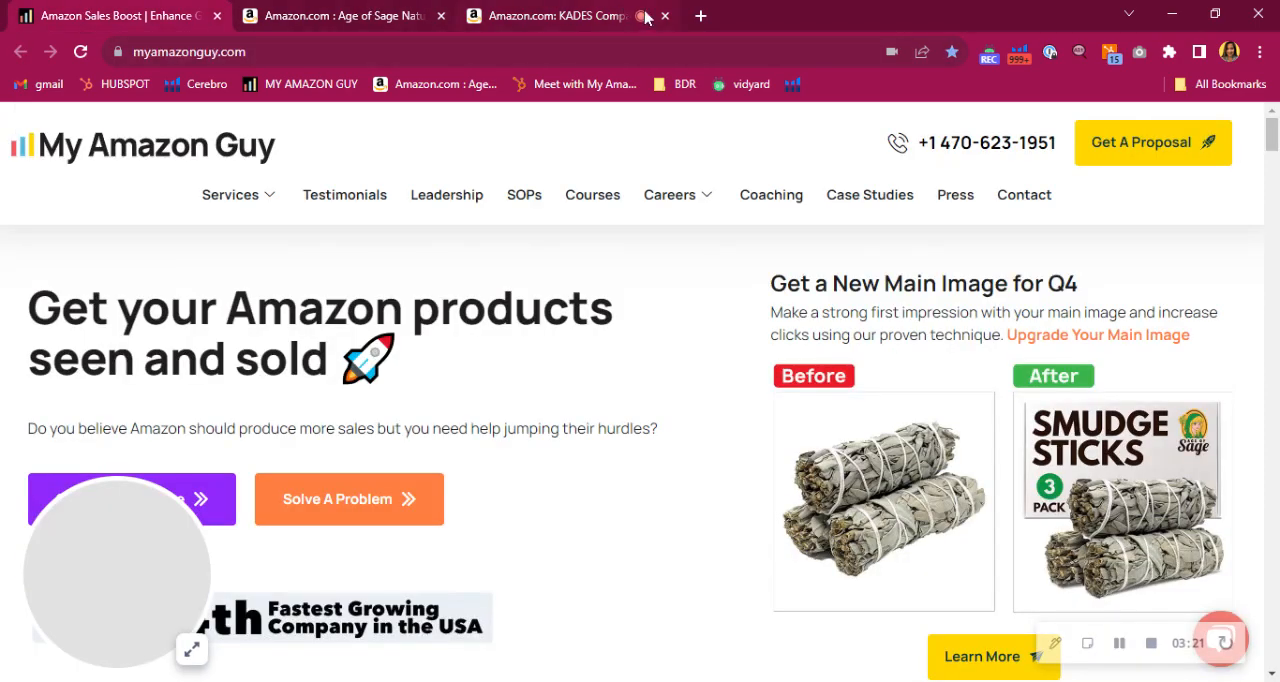
{"action": "left_click", "coordinate": [664, 16]}
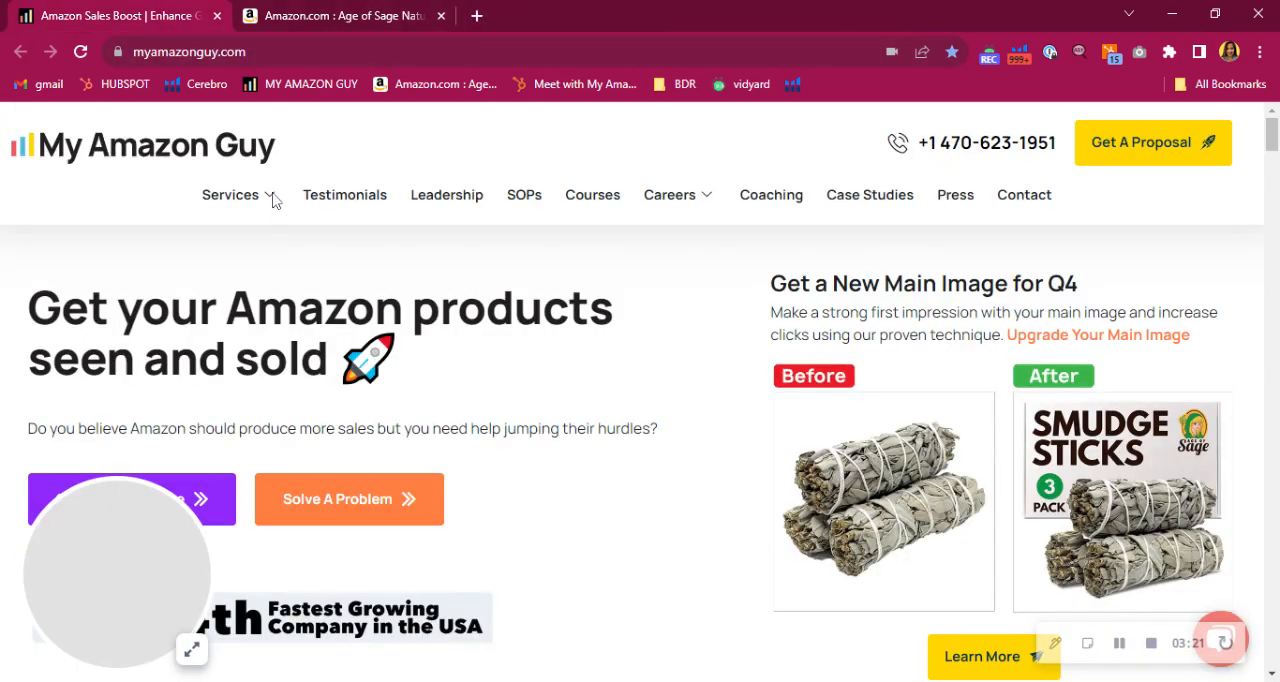